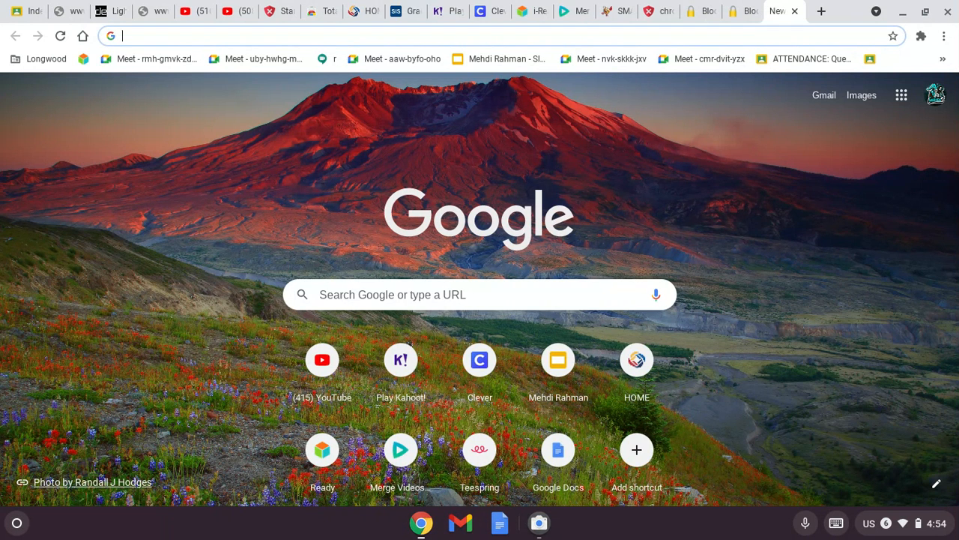
mouse_move(712, 59)
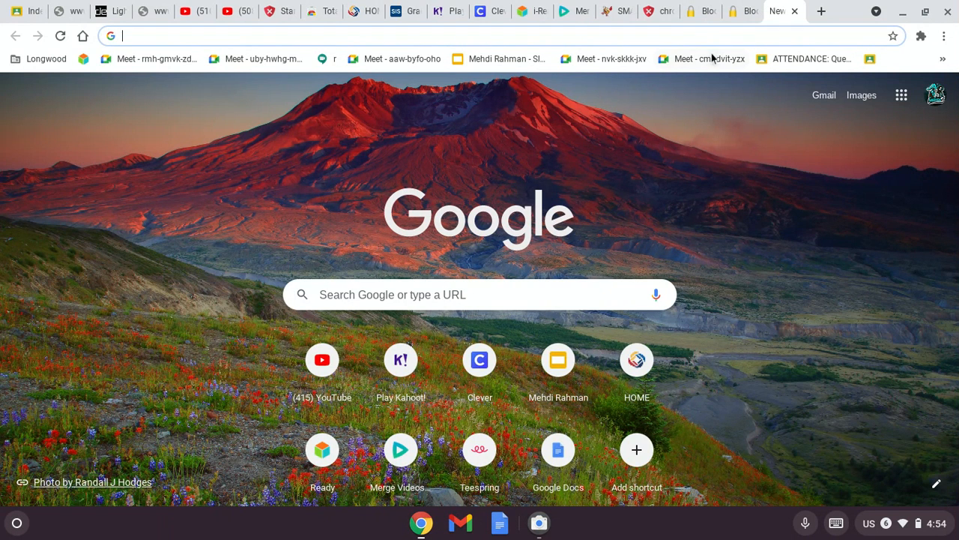
mouse_move(702, 58)
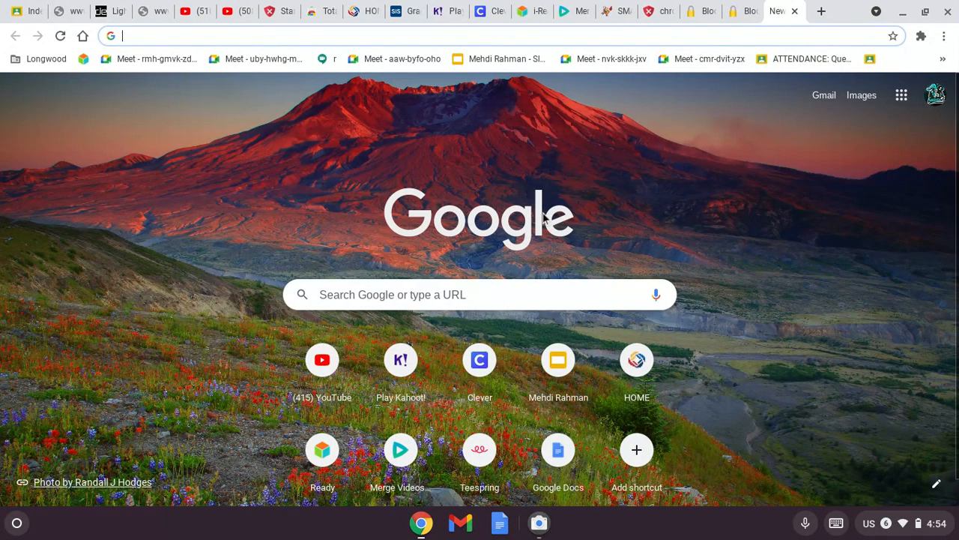
mouse_move(545, 219)
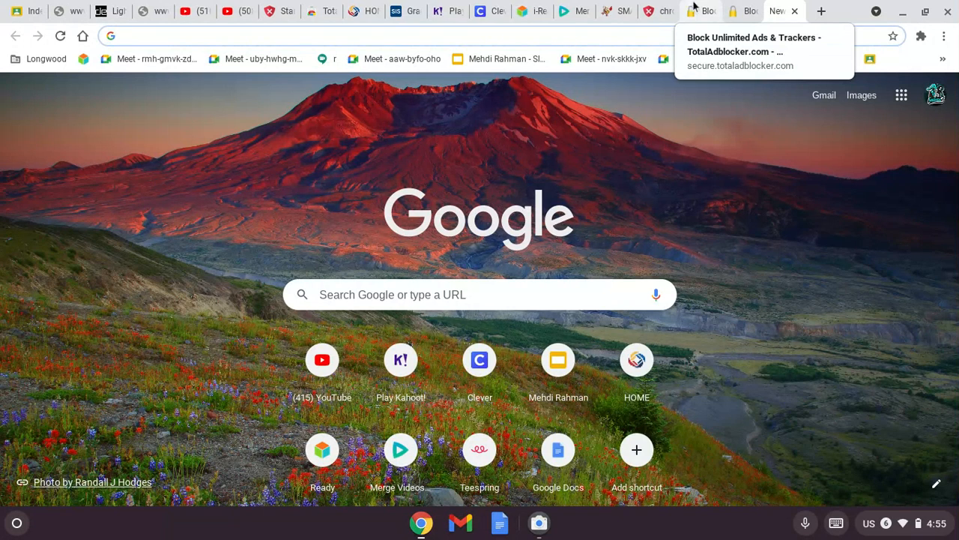
mouse_move(573, 10)
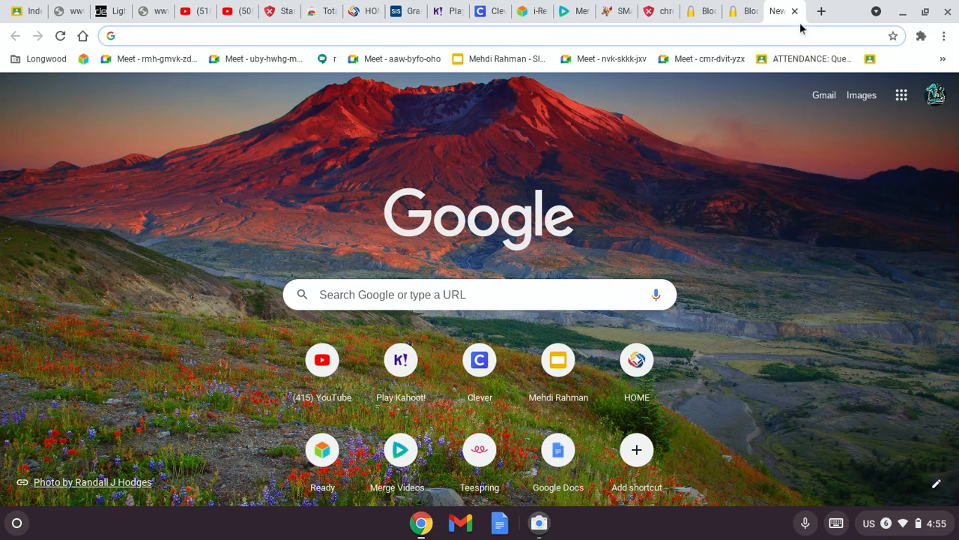
Step: Search Google for 'thumbnail maker' from the address bar, correcting a typo along the way
click(487, 36)
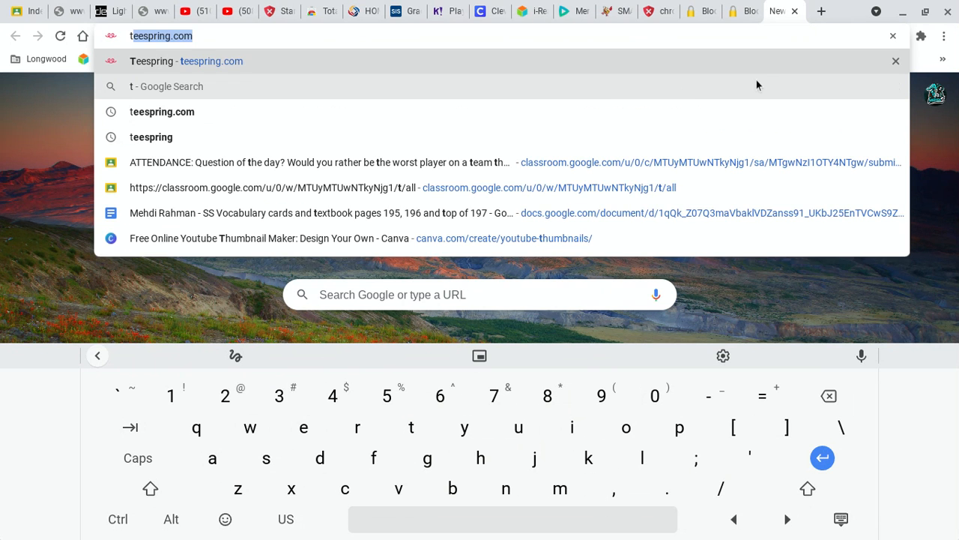
text(tuhu)
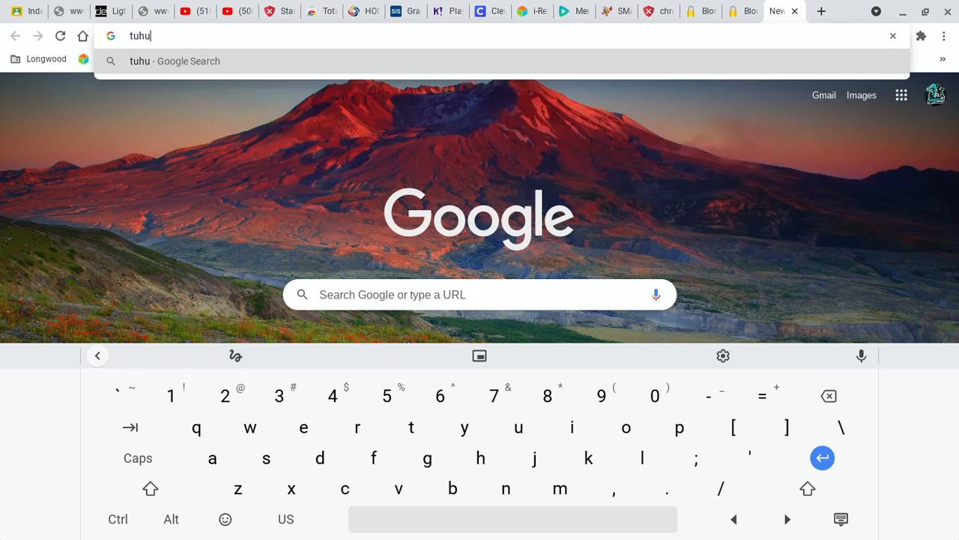
key(BackSpace)
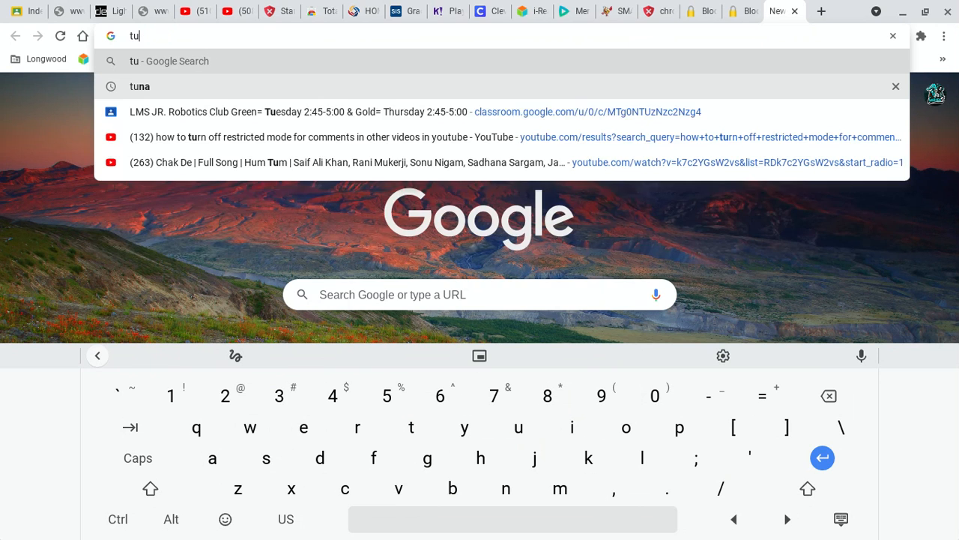
key(Backspace)
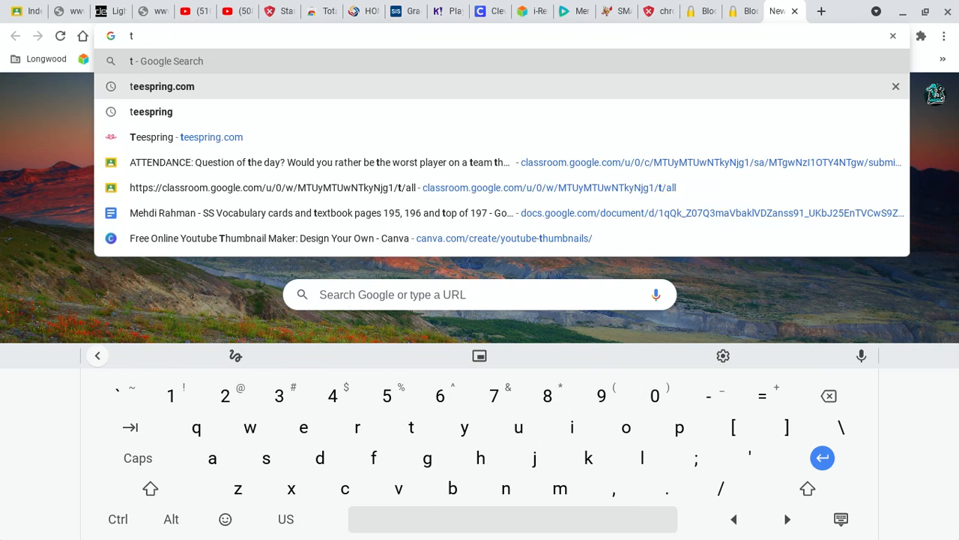
text(humnail maker)
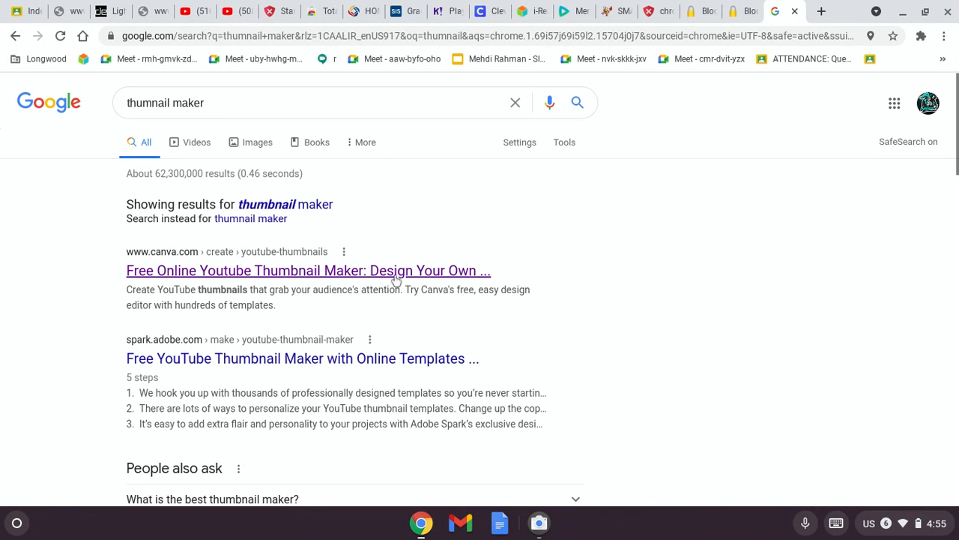
mouse_move(255, 267)
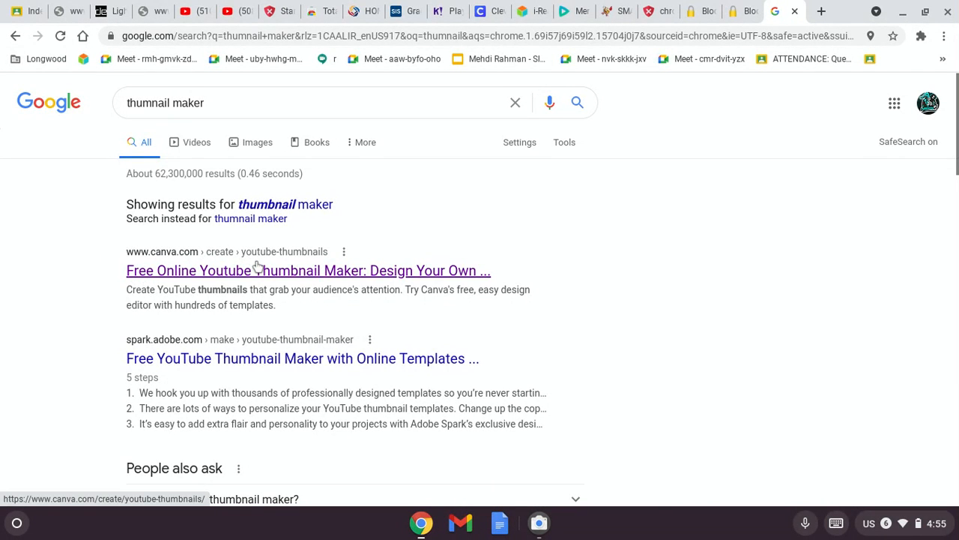
Step: Open Canva's Free Online YouTube Thumbnail Maker result from the search listing
click(307, 270)
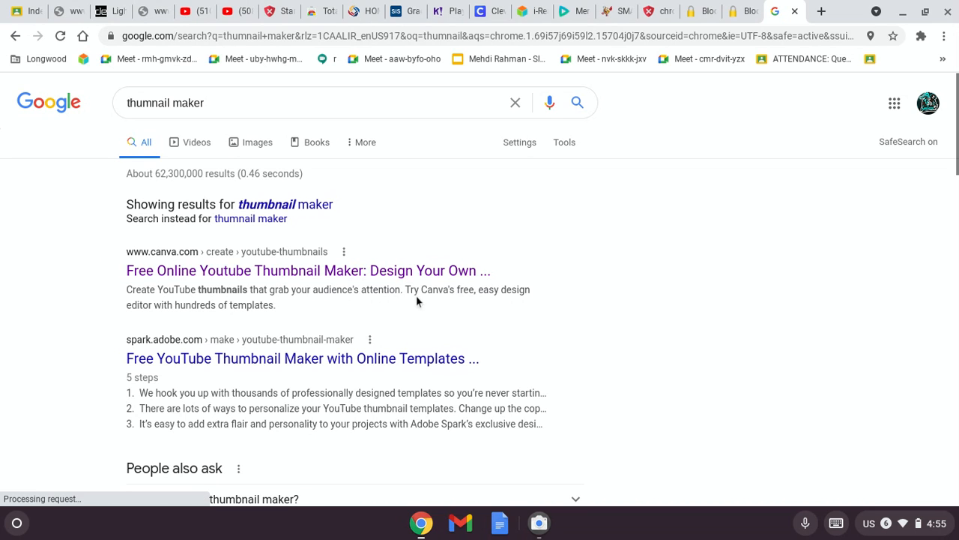
mouse_move(395, 270)
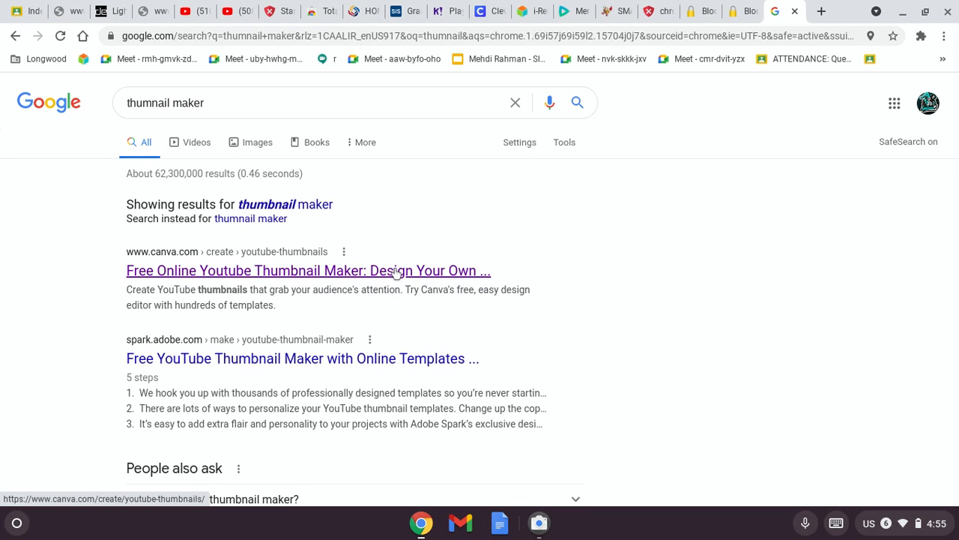
click(307, 270)
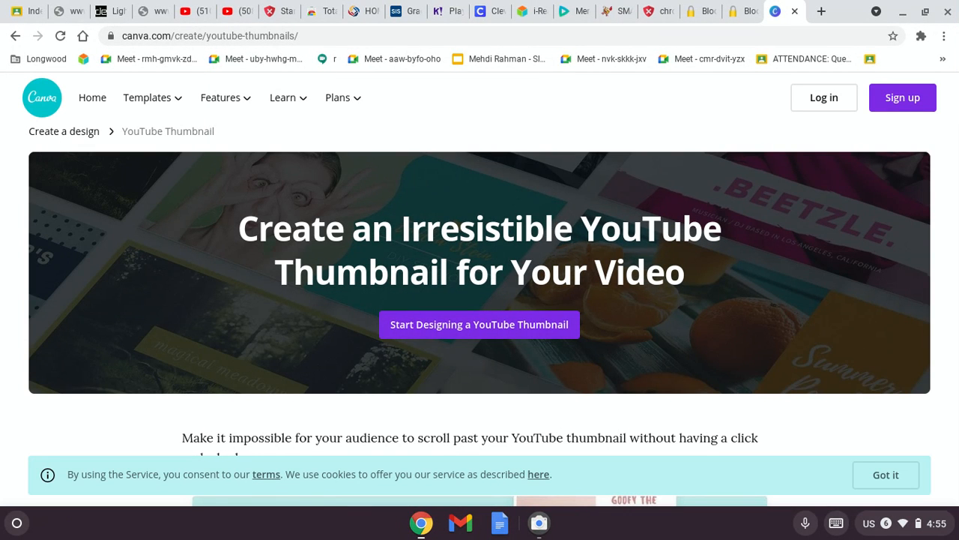
mouse_move(217, 290)
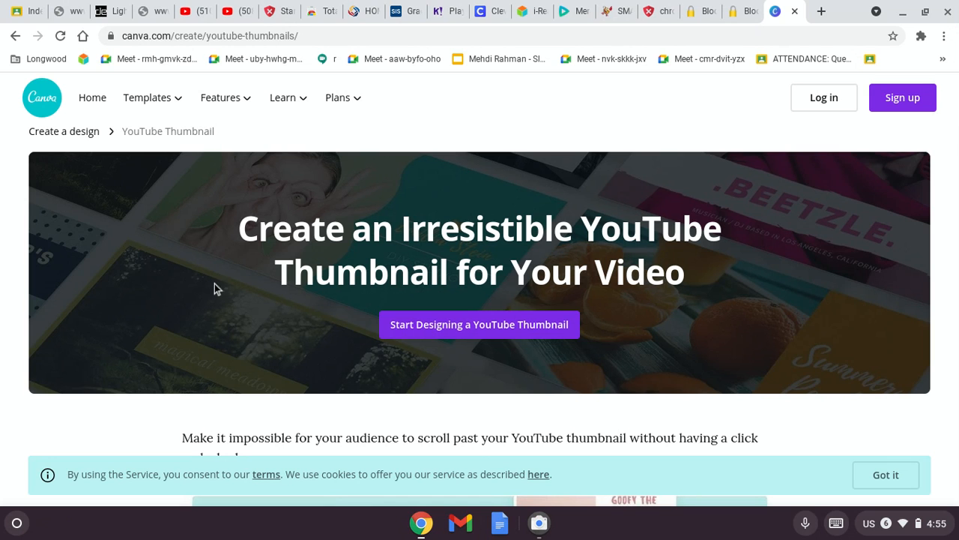
mouse_move(438, 333)
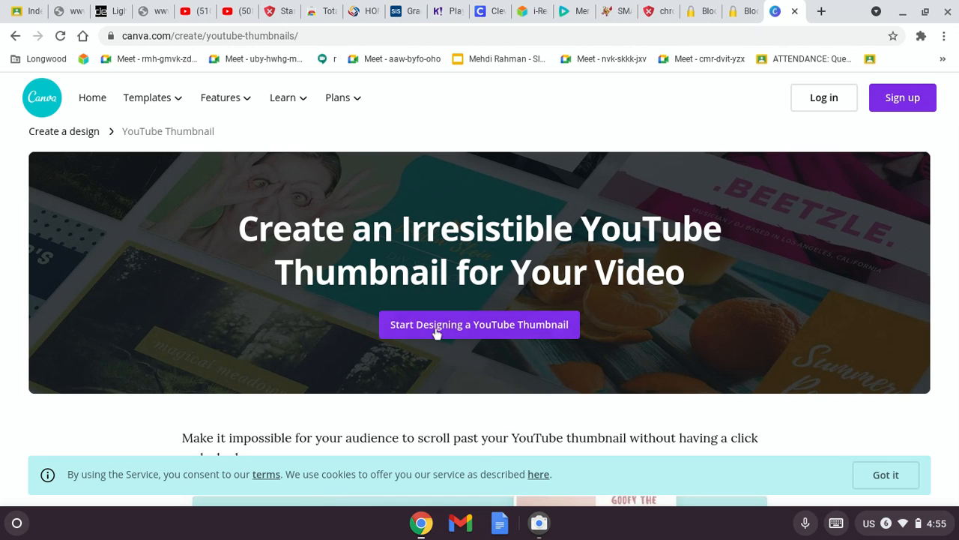
mouse_move(480, 324)
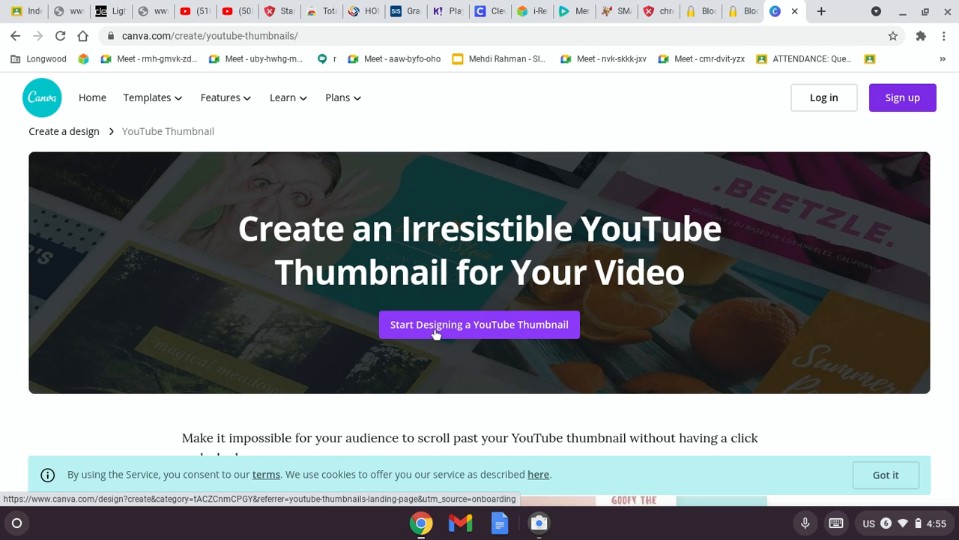
Step: Start a new blank YouTube Thumbnail design from Canva's thumbnail maker page
click(480, 324)
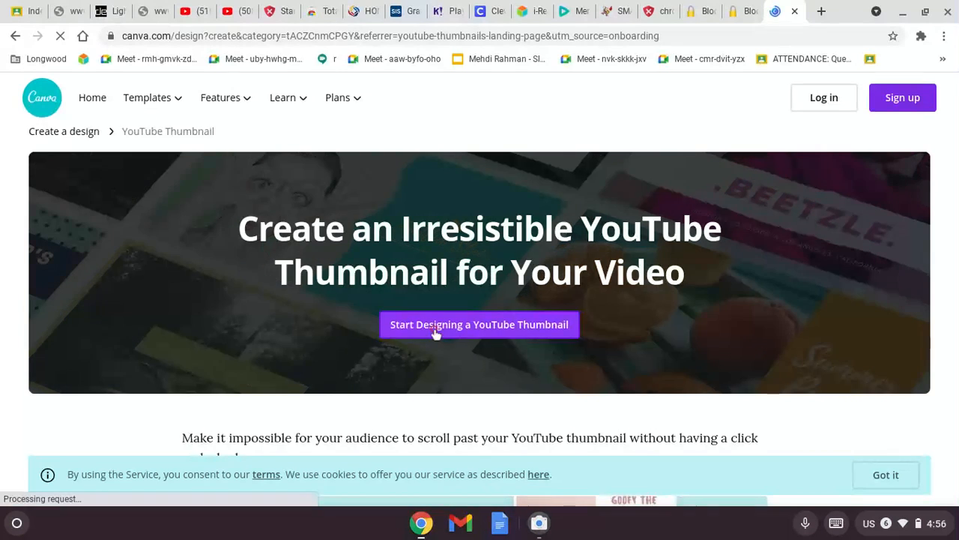
click(480, 324)
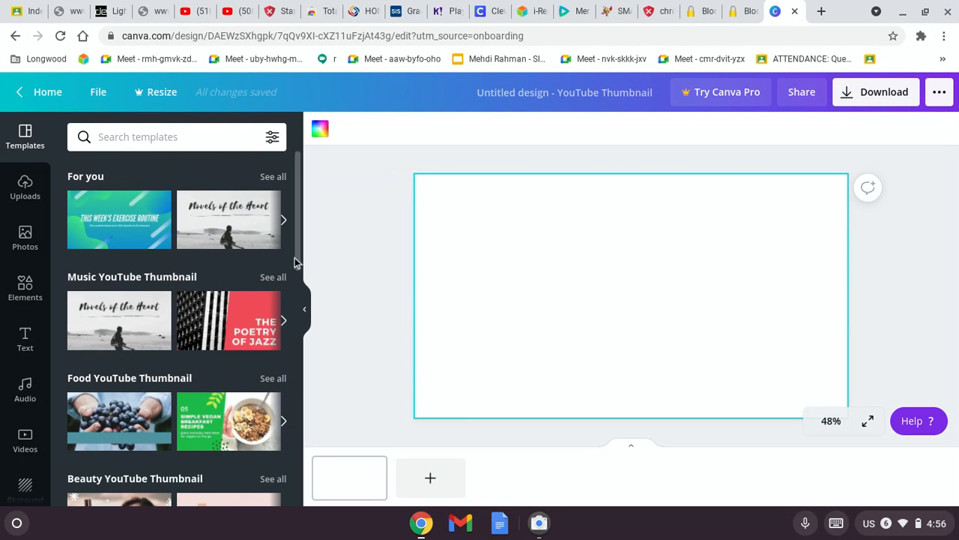
mouse_move(149, 162)
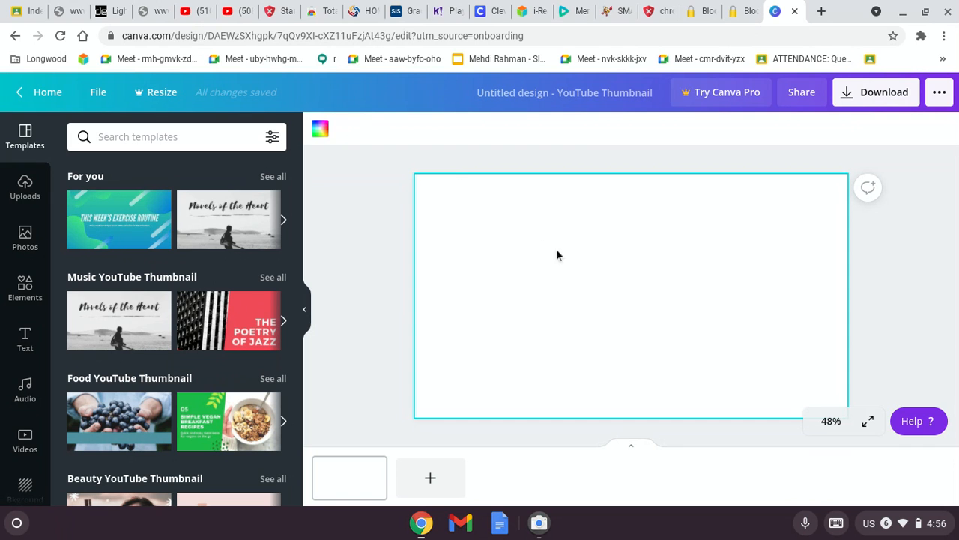
mouse_move(172, 168)
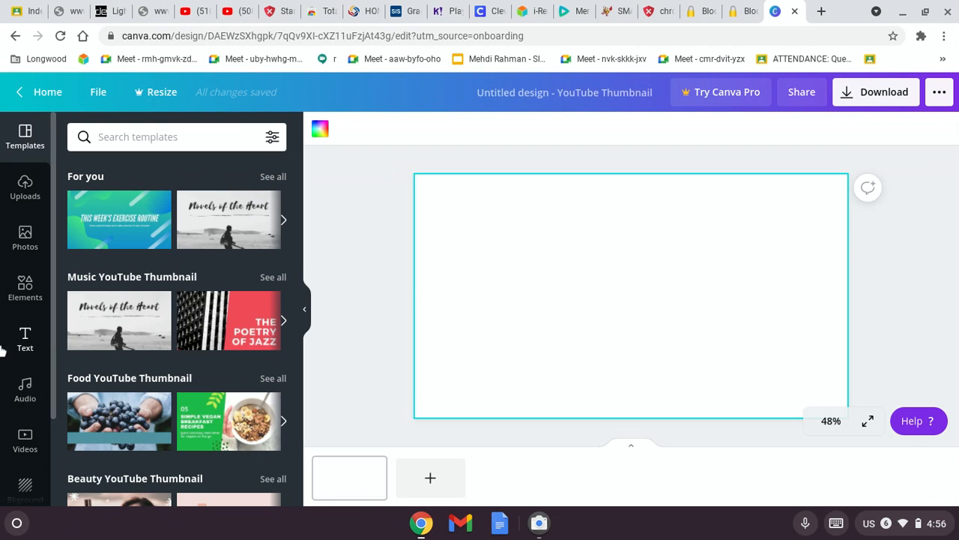
mouse_move(258, 273)
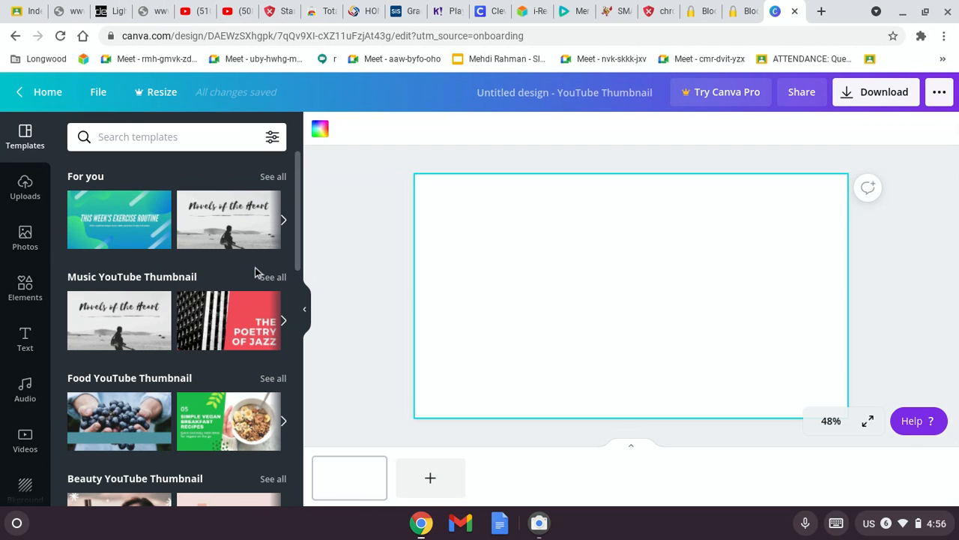
mouse_move(24, 348)
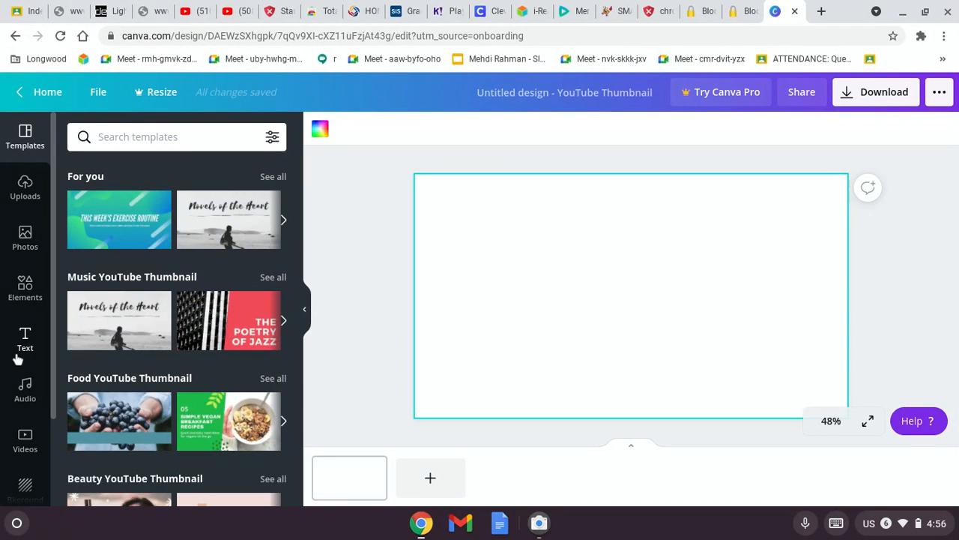
Step: Show the Uploads panel with the previously uploaded emoji and game screenshot images
click(24, 342)
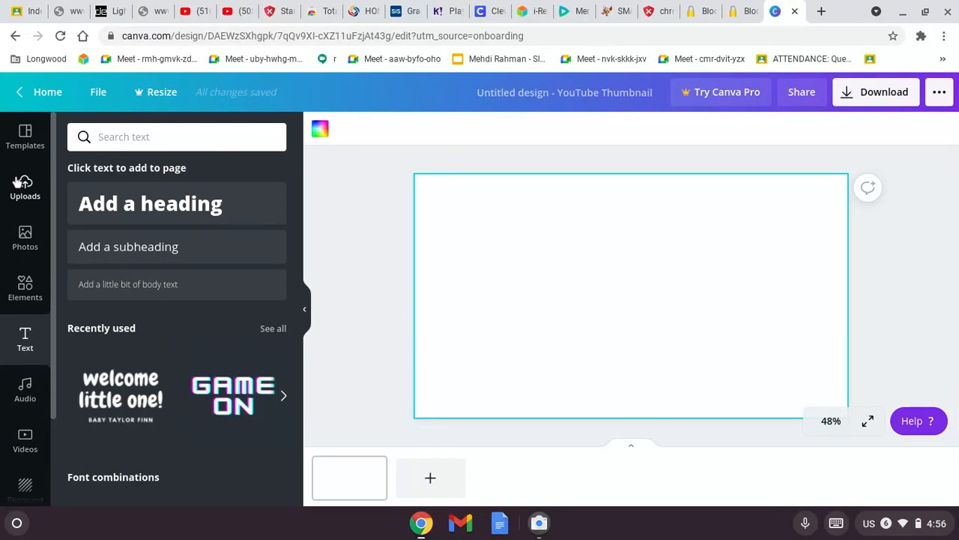
click(24, 186)
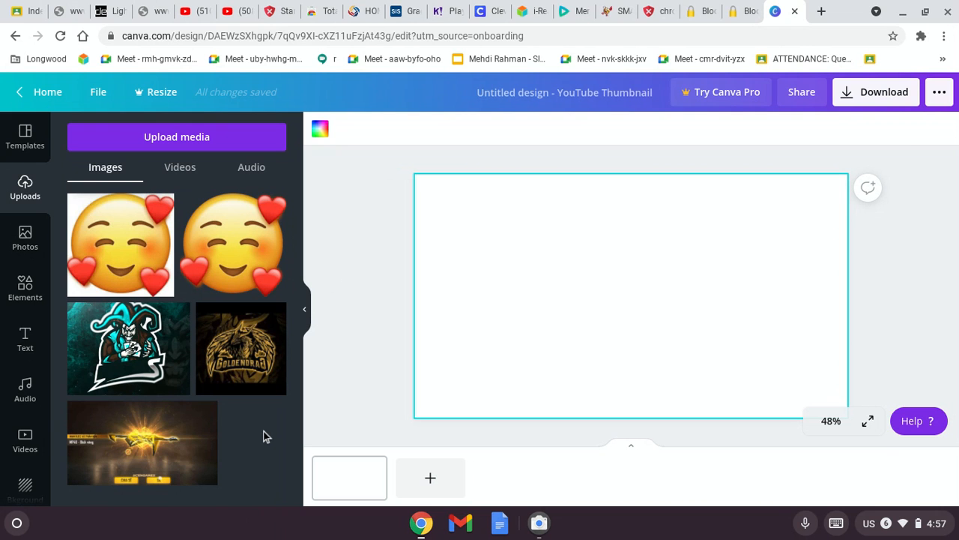
mouse_move(141, 390)
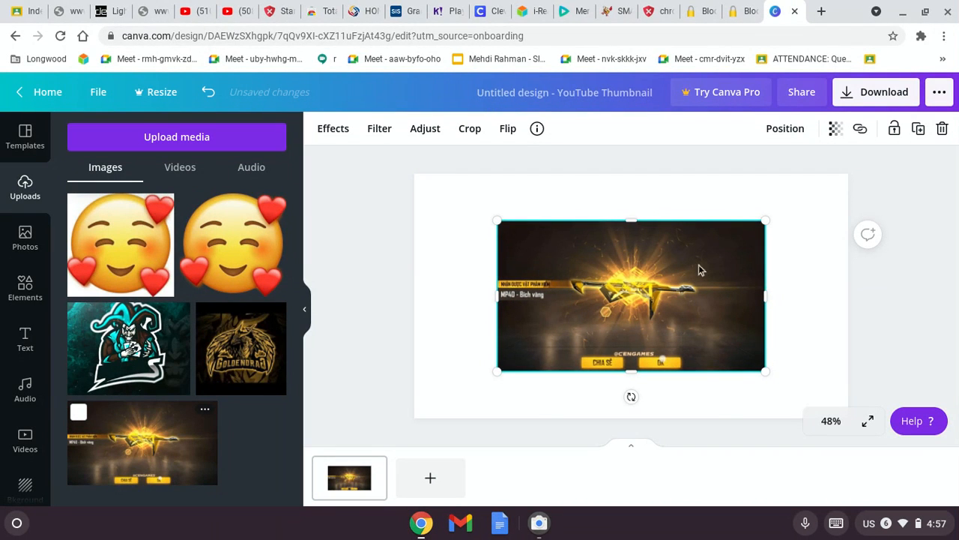
mouse_move(498, 222)
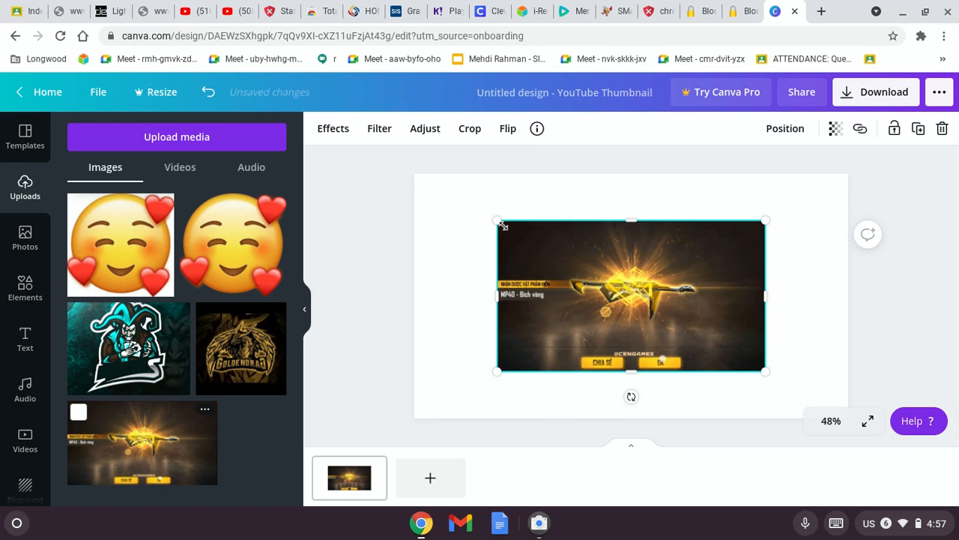
Step: Enlarge the game screenshot to cover most of the canvas and add an empty caption text box
drag(498, 221, 518, 237)
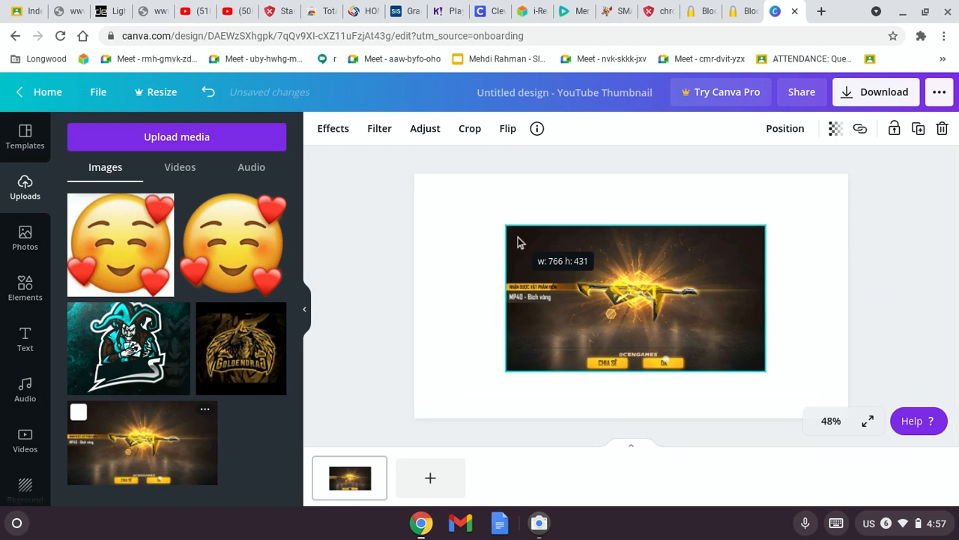
drag(506, 228, 473, 207)
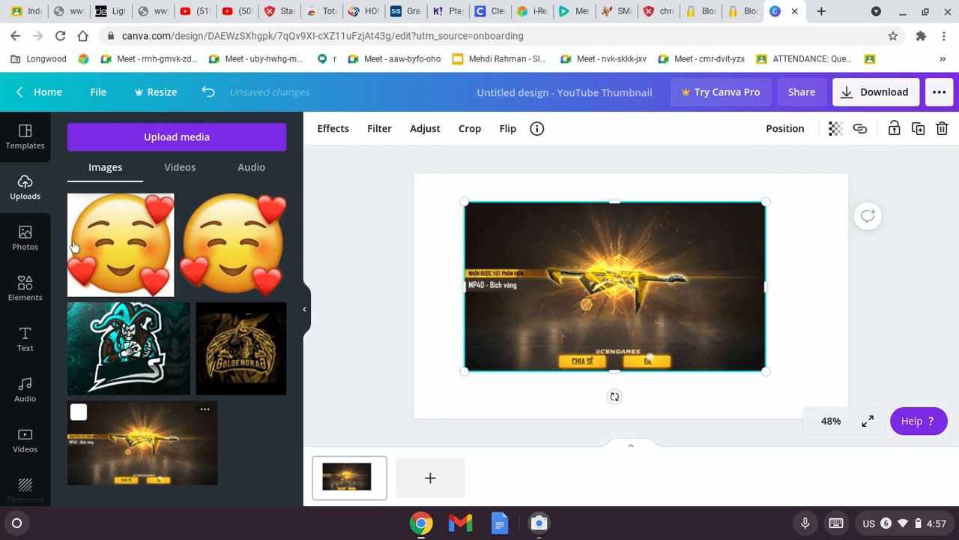
click(24, 338)
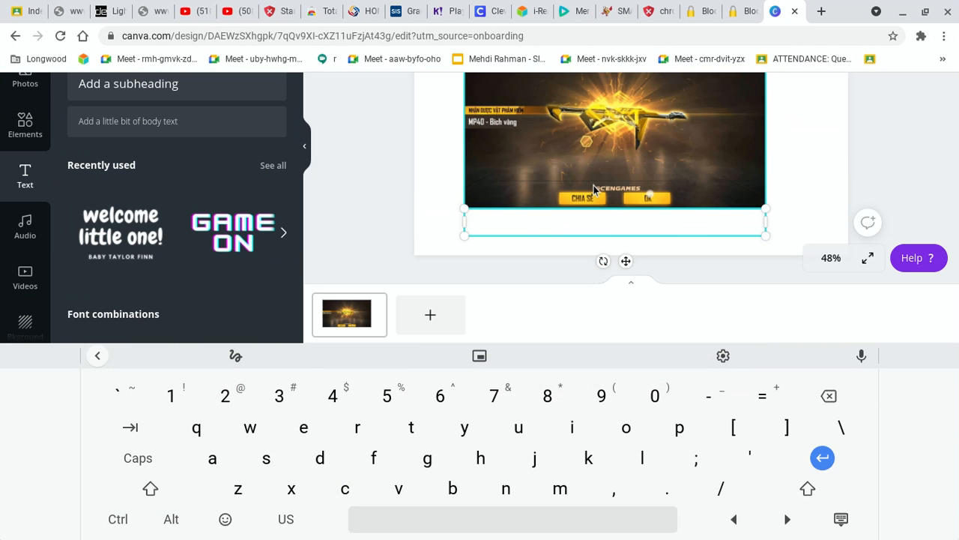
Step: Write the caption 'I got the new mp40 skin' in the text box
text(I got)
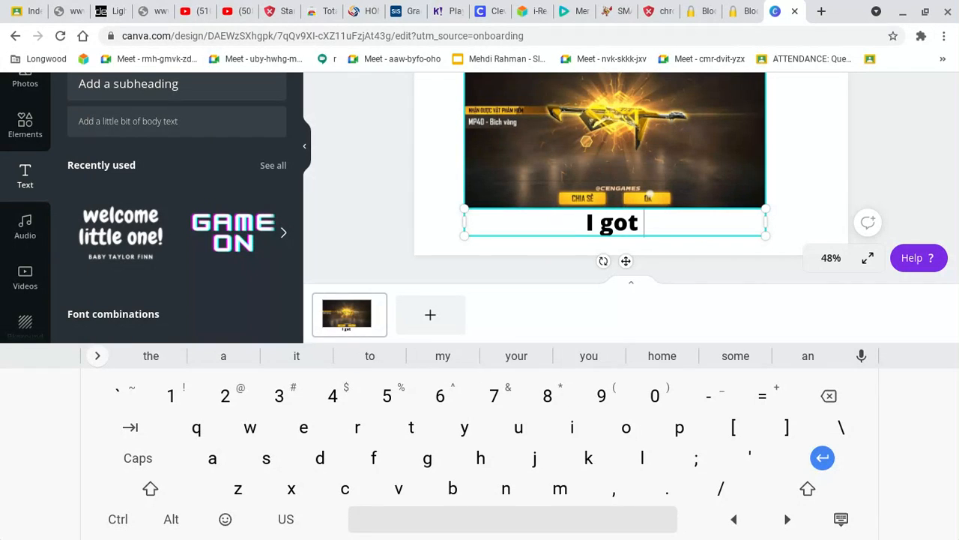
text(the new)
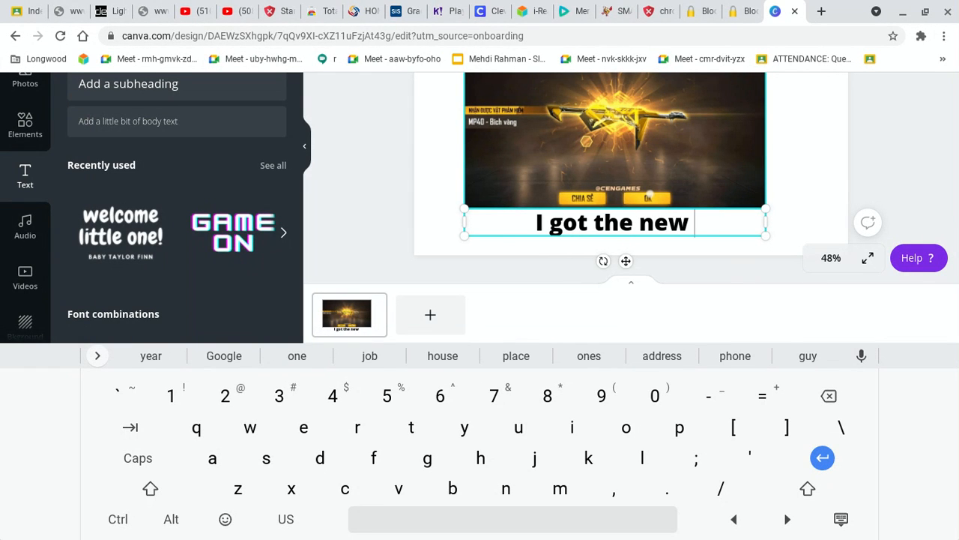
text(mp40)
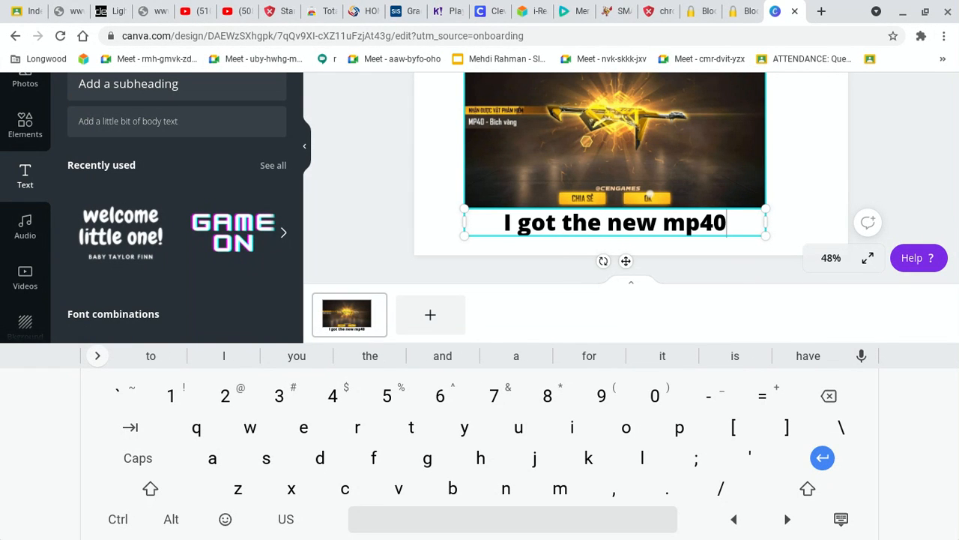
text(skin)
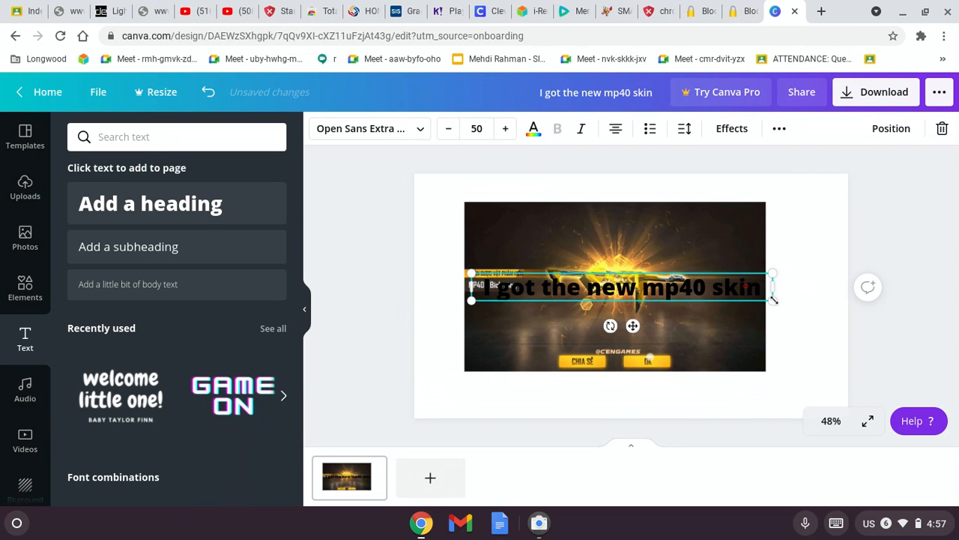
Step: Shrink the caption to about 33.6 font size so it fits across the screenshot
drag(772, 298, 704, 292)
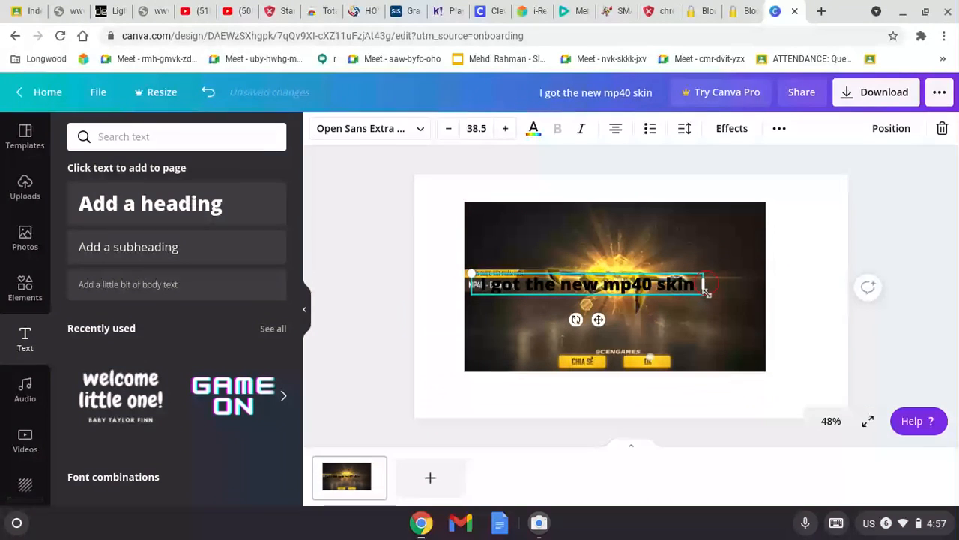
drag(705, 294, 697, 273)
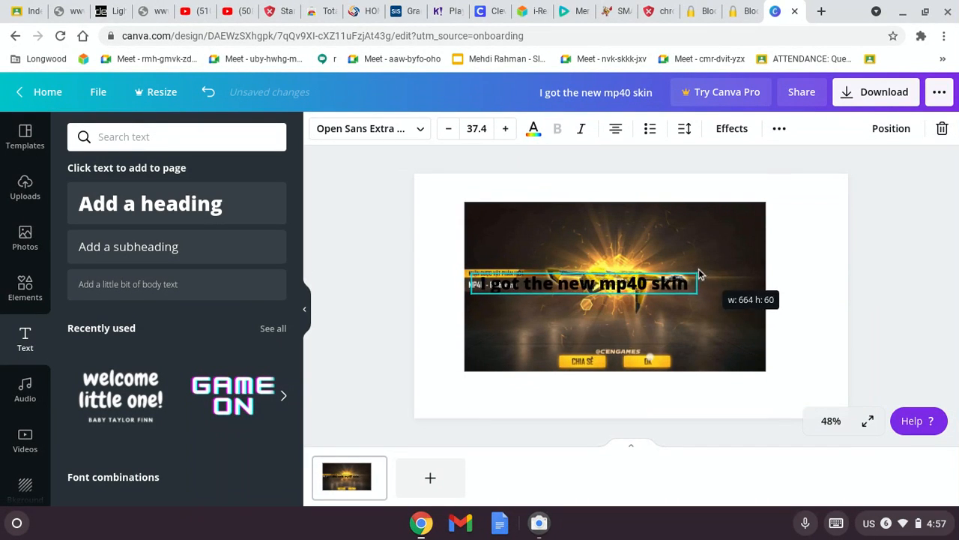
drag(689, 284, 683, 302)
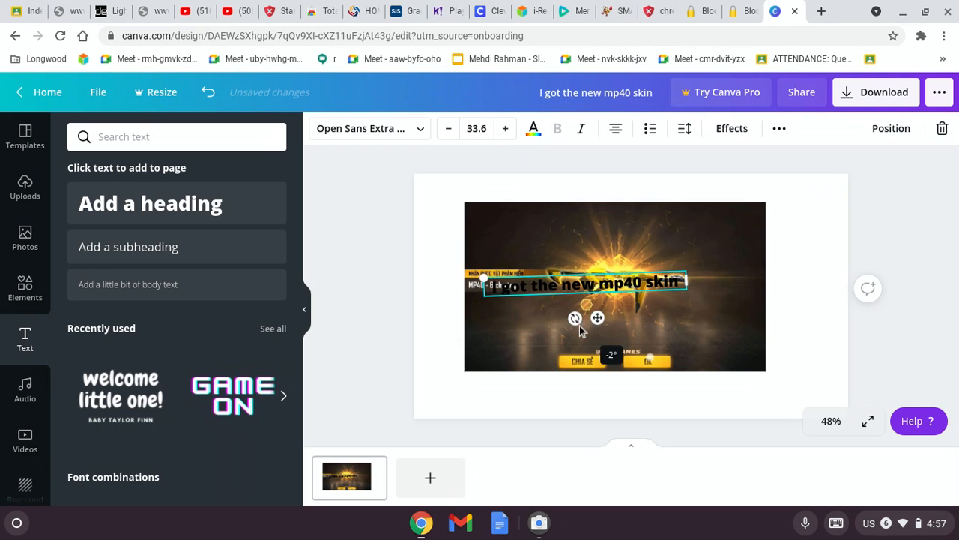
Step: Tilt the caption upward above the gun and colour its text white
drag(576, 318, 576, 318)
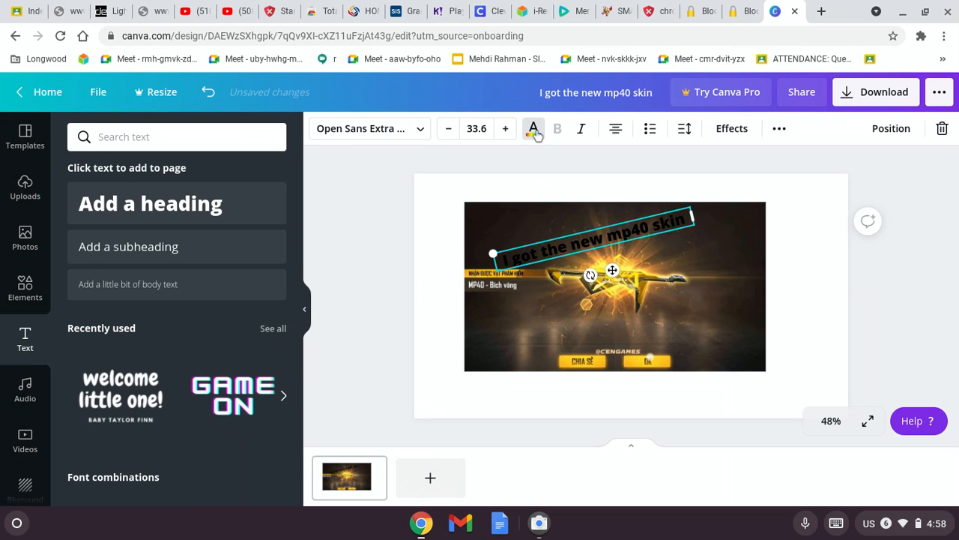
click(534, 129)
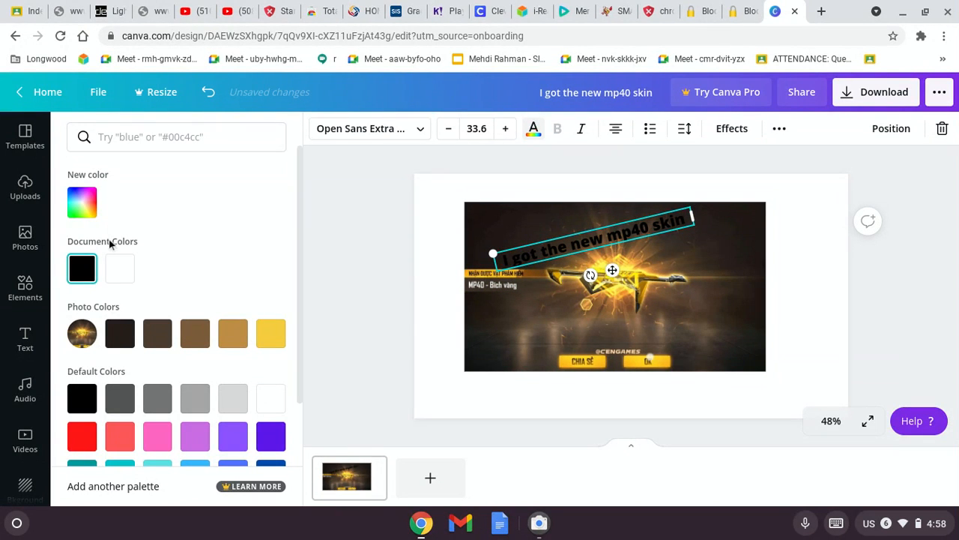
click(120, 267)
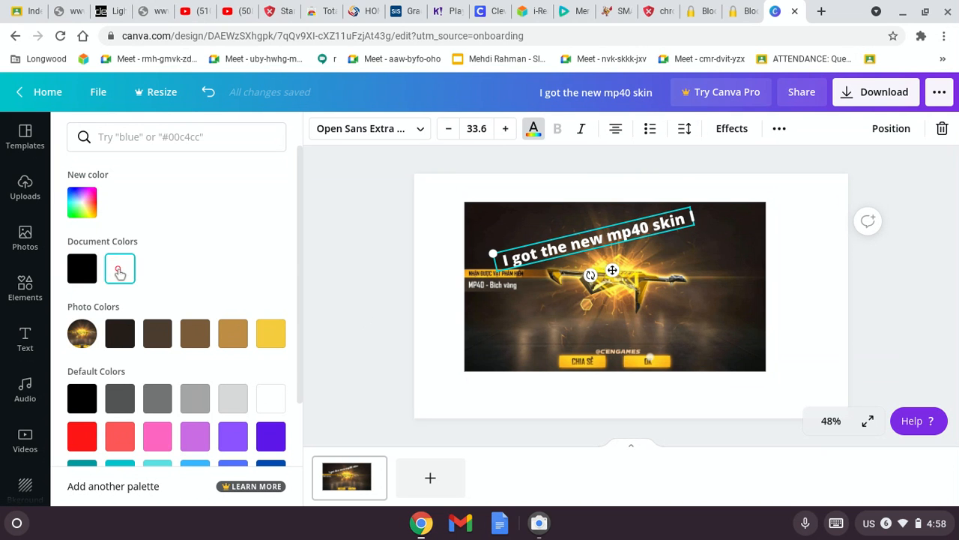
Step: Try grey and red for the caption, then settle back on white
click(195, 397)
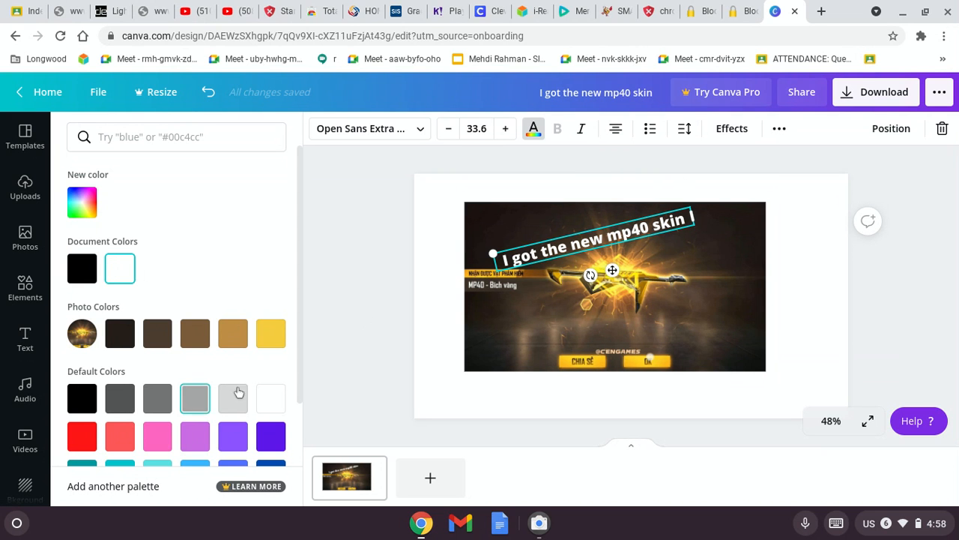
click(80, 436)
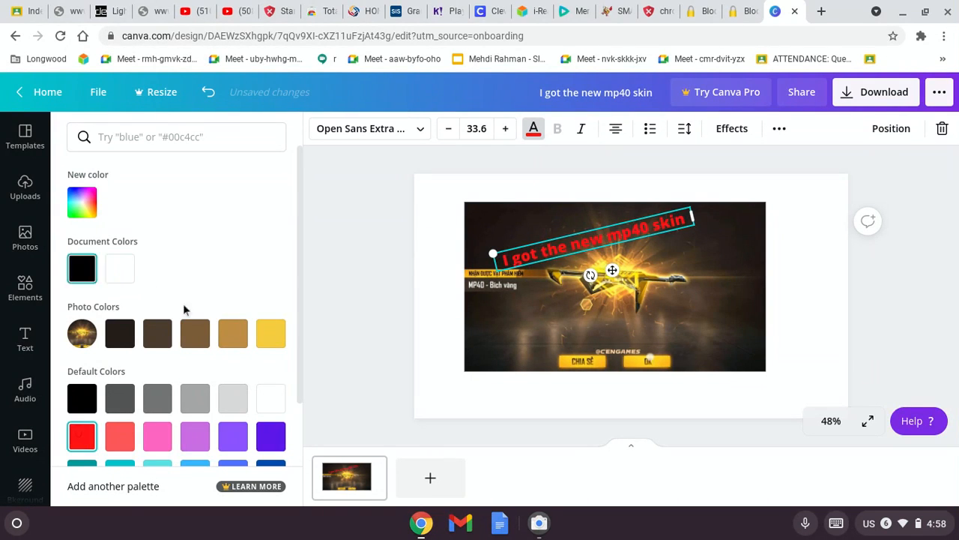
click(120, 269)
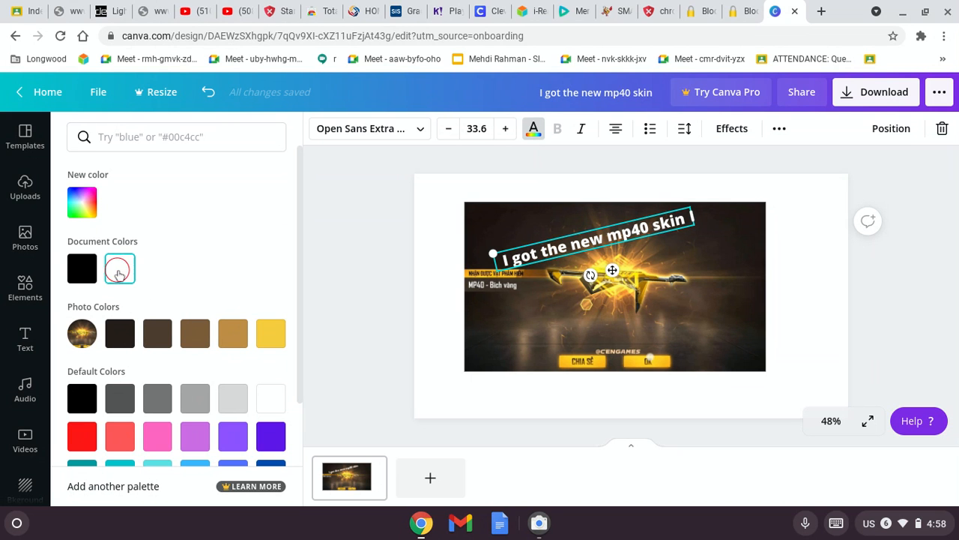
click(120, 269)
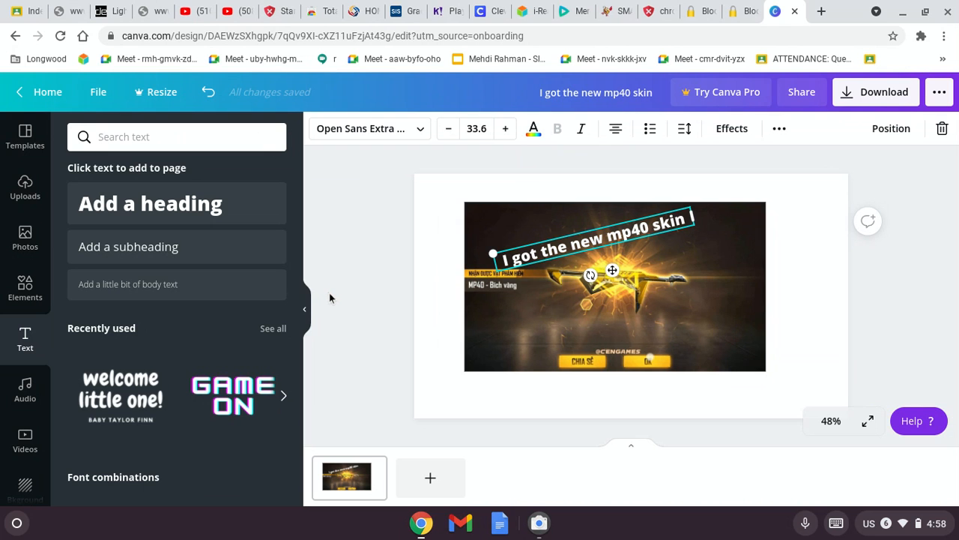
mouse_move(393, 292)
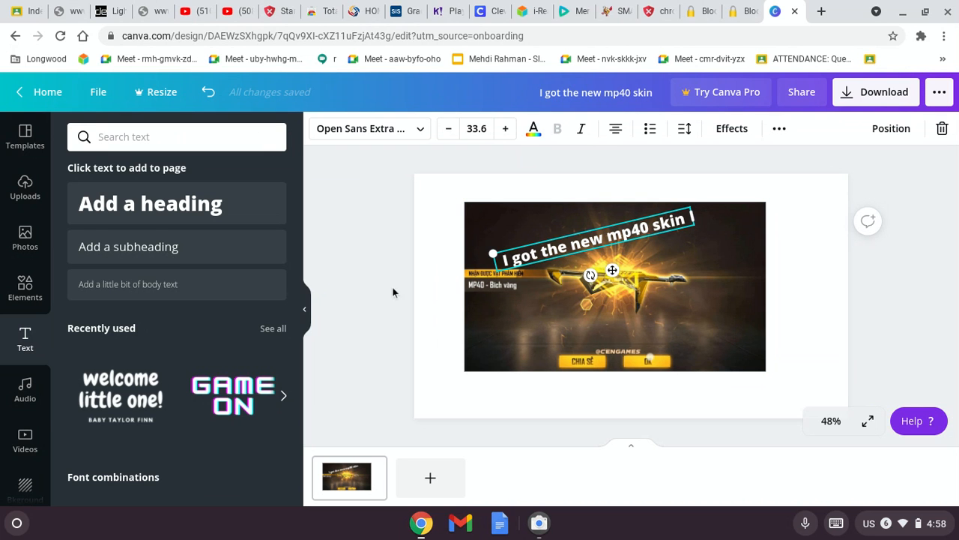
mouse_move(30, 187)
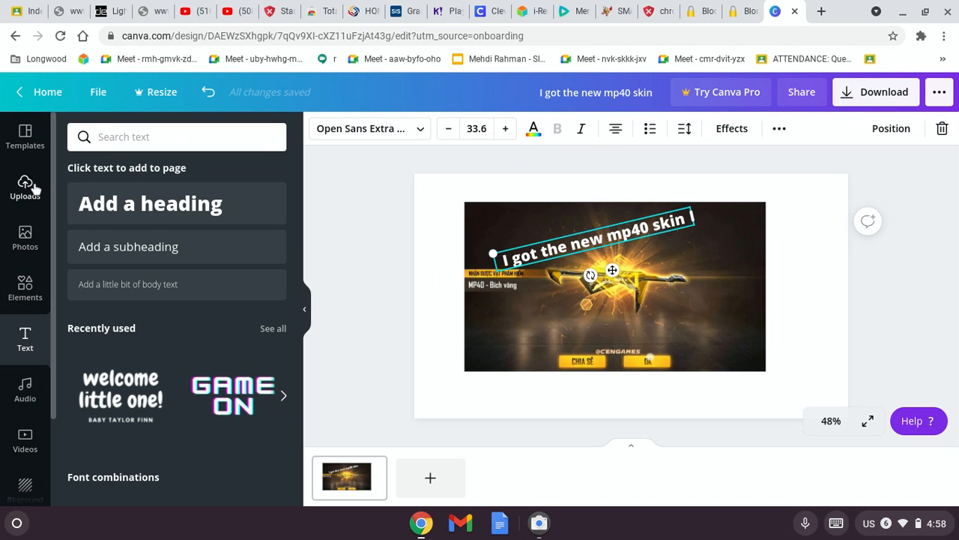
Step: Search Google for 'emojis' in a new tab and switch to image results
click(24, 186)
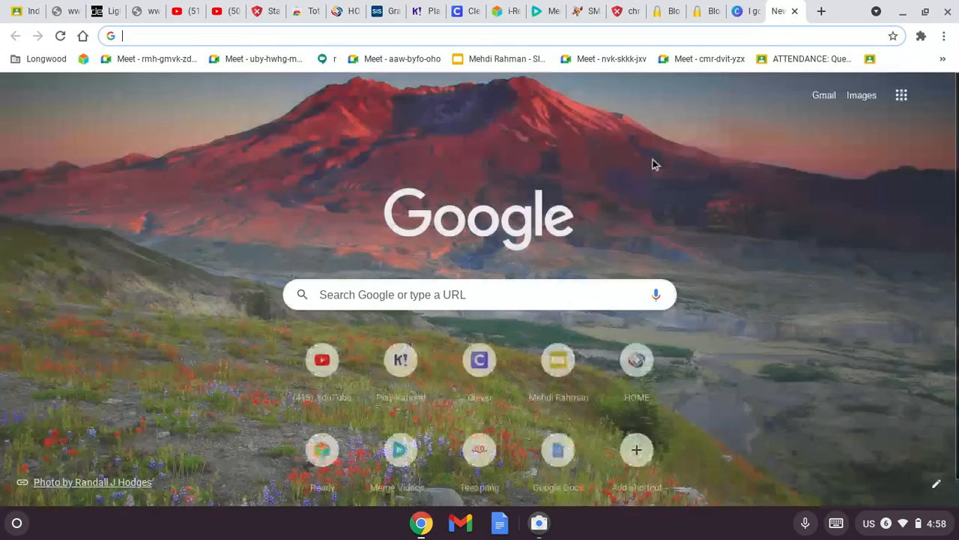
text(em)
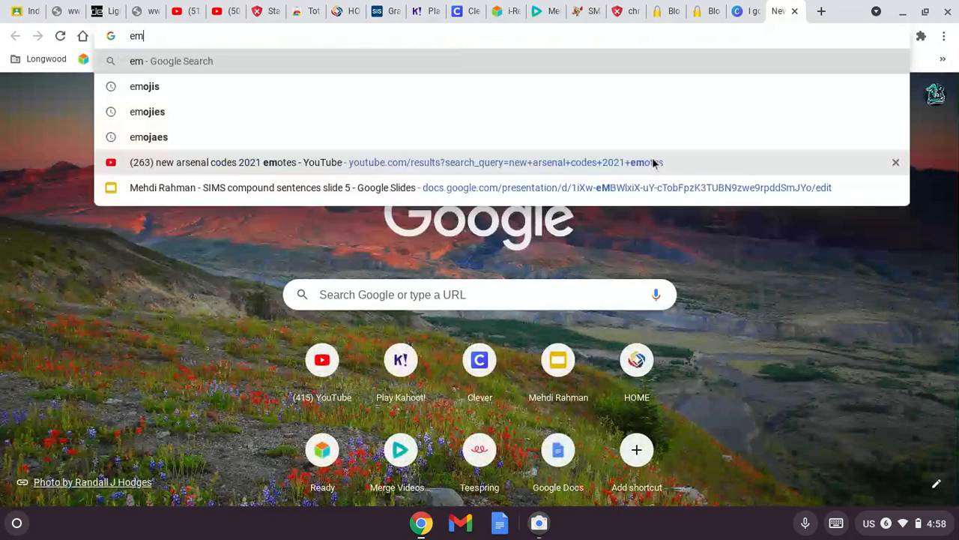
click(144, 85)
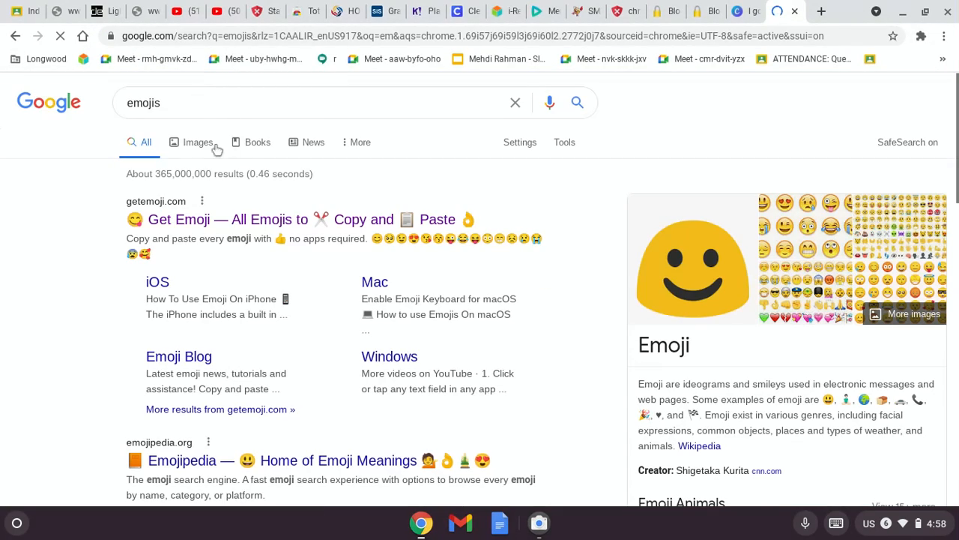
click(198, 141)
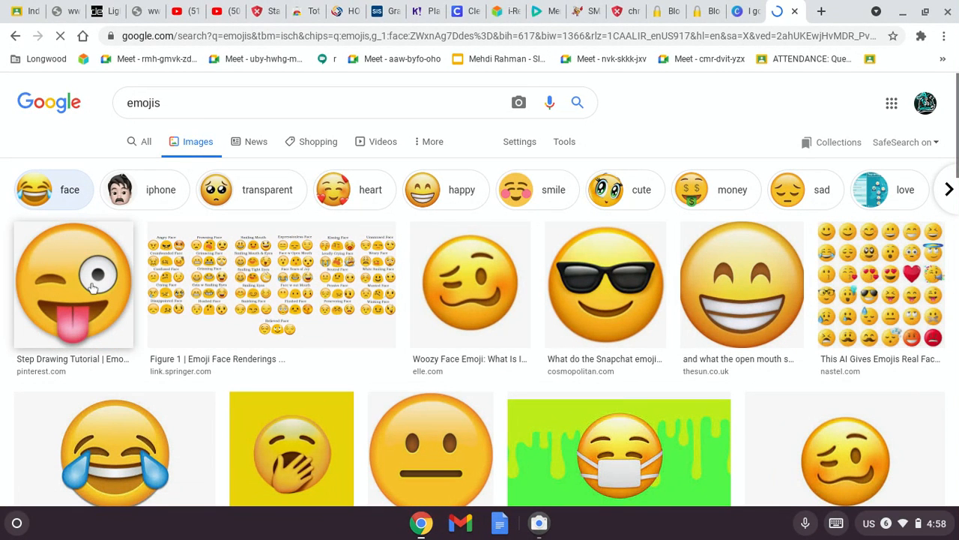
Step: Save the winking tongue-out emoji image to the computer as a PNG
click(72, 283)
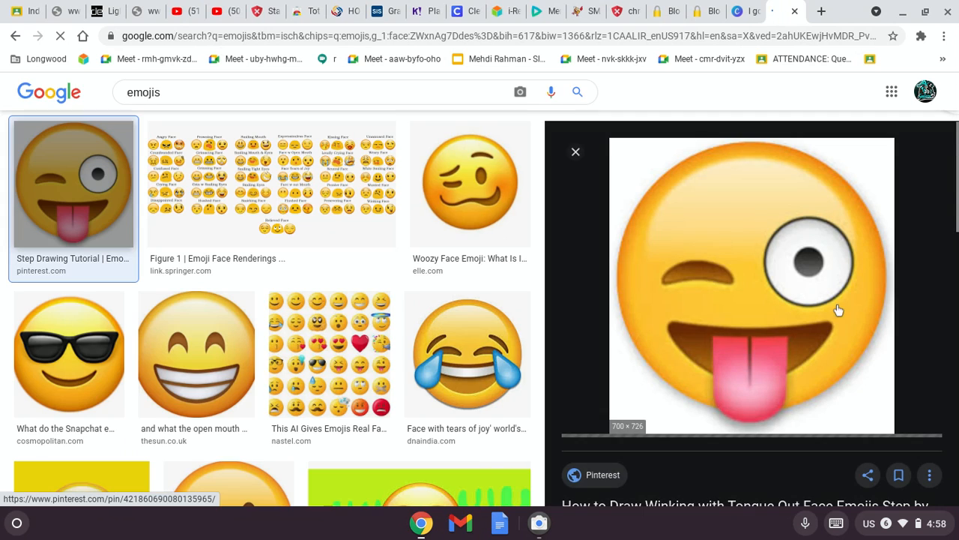
right_click(753, 284)
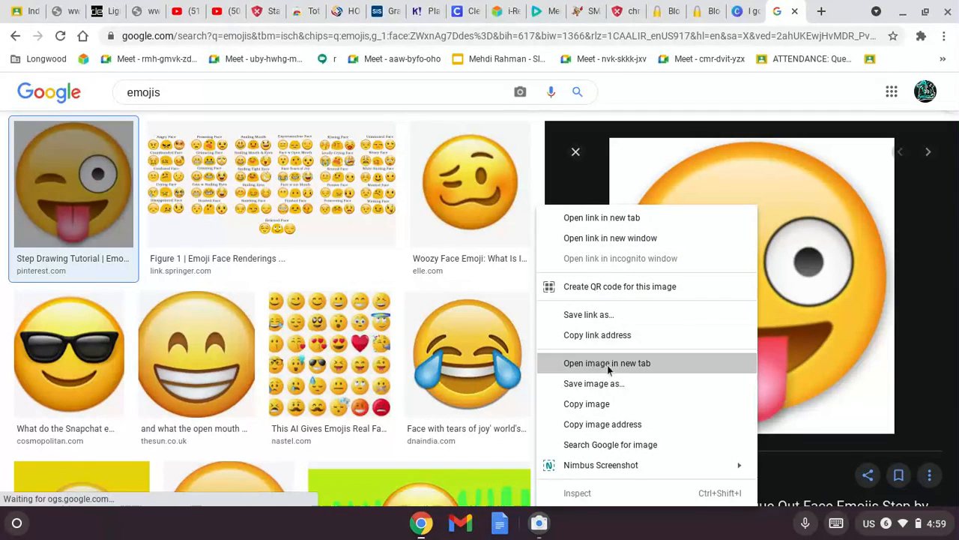
mouse_move(632, 390)
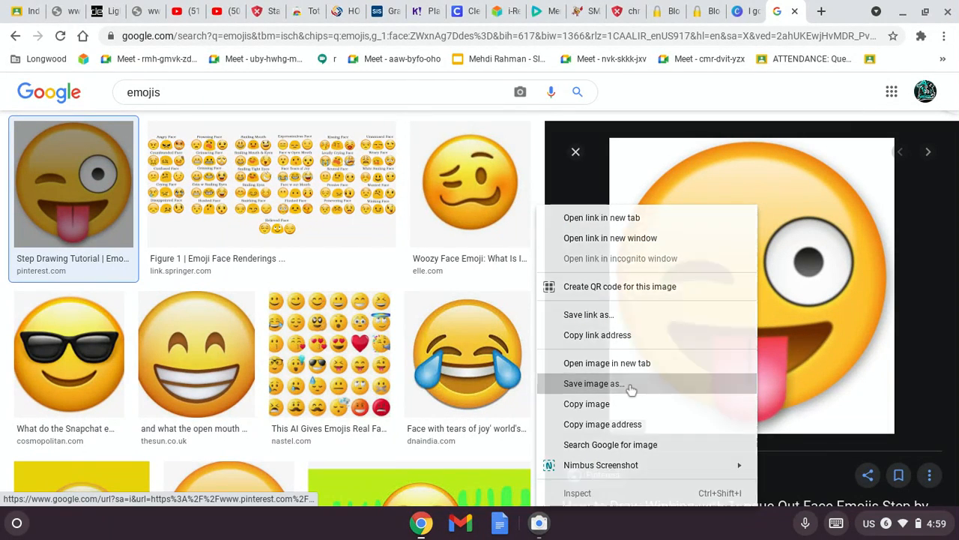
click(593, 384)
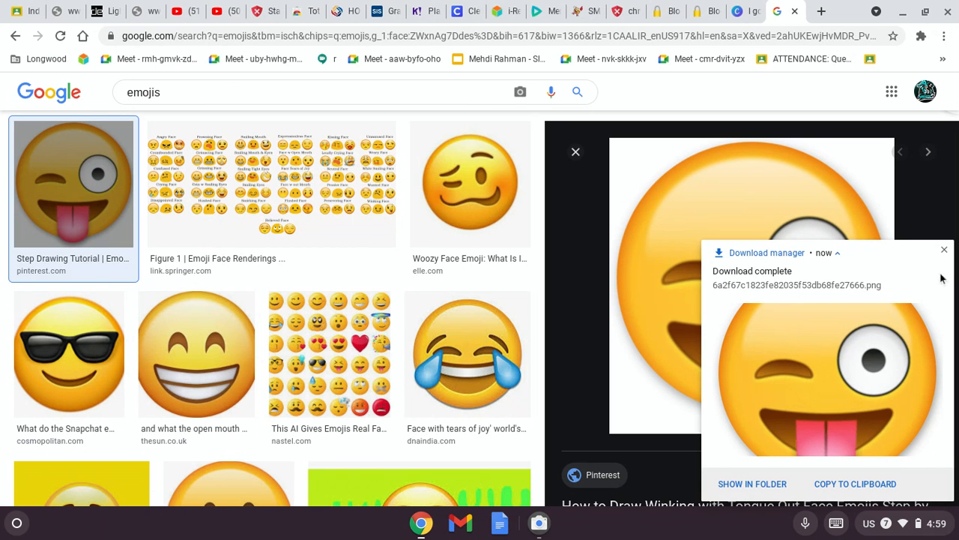
click(944, 249)
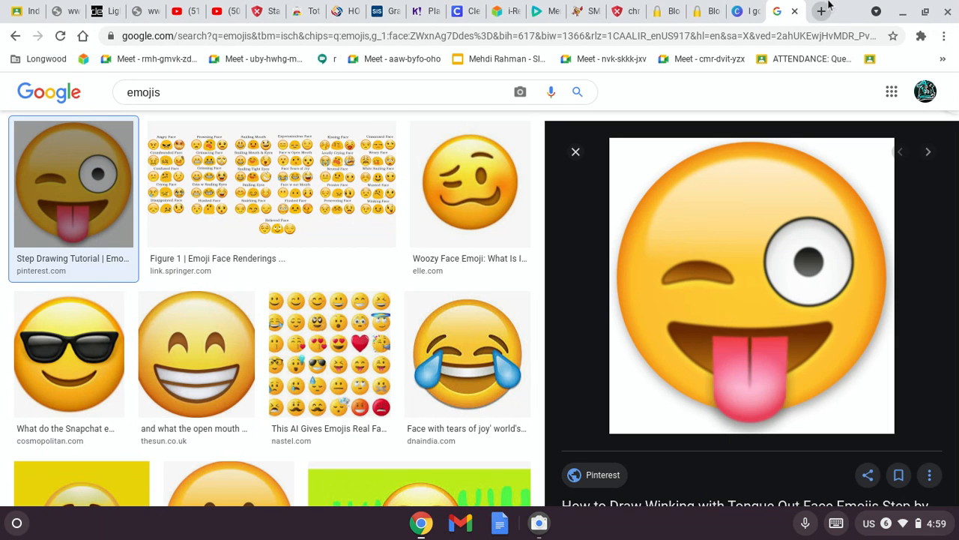
Step: Upload the downloaded emoji PNG from the device into Canva's media library
click(757, 12)
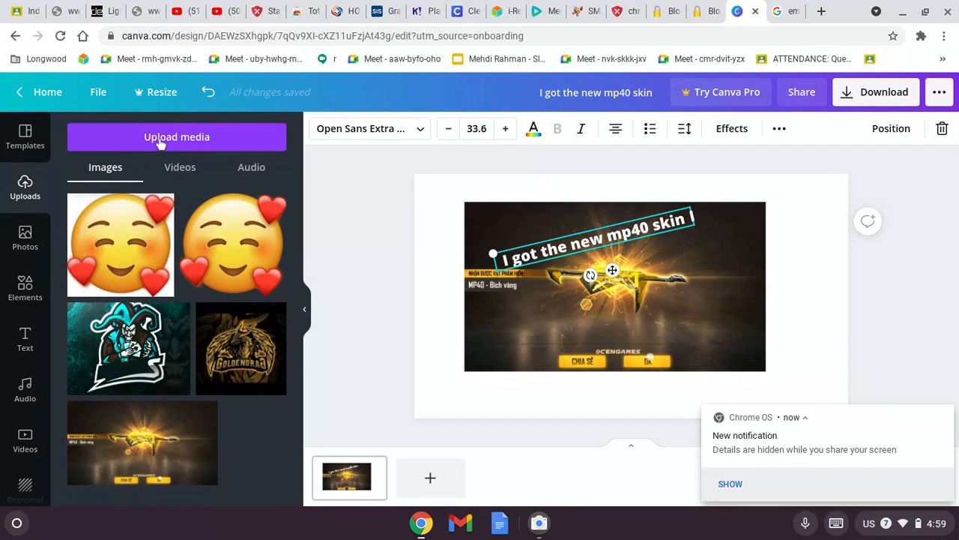
click(177, 136)
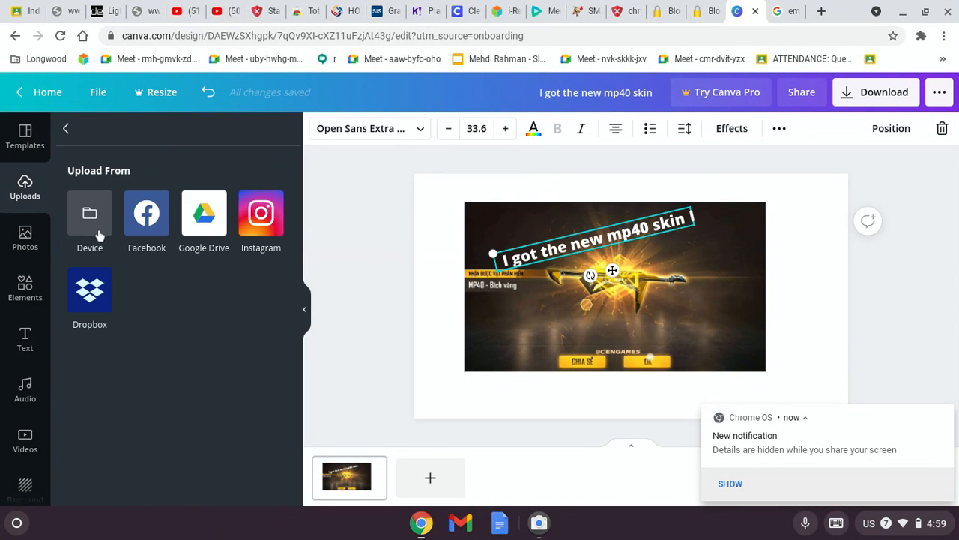
click(90, 212)
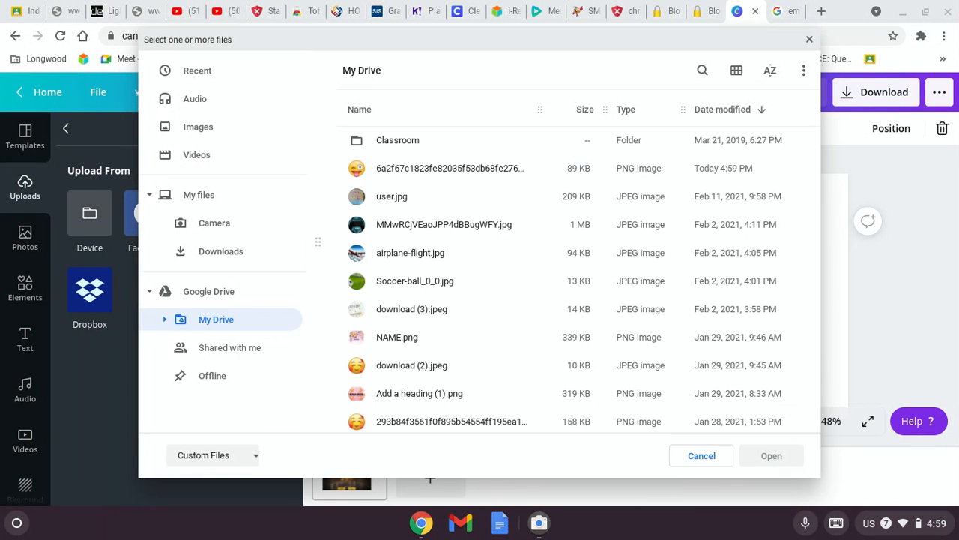
click(450, 168)
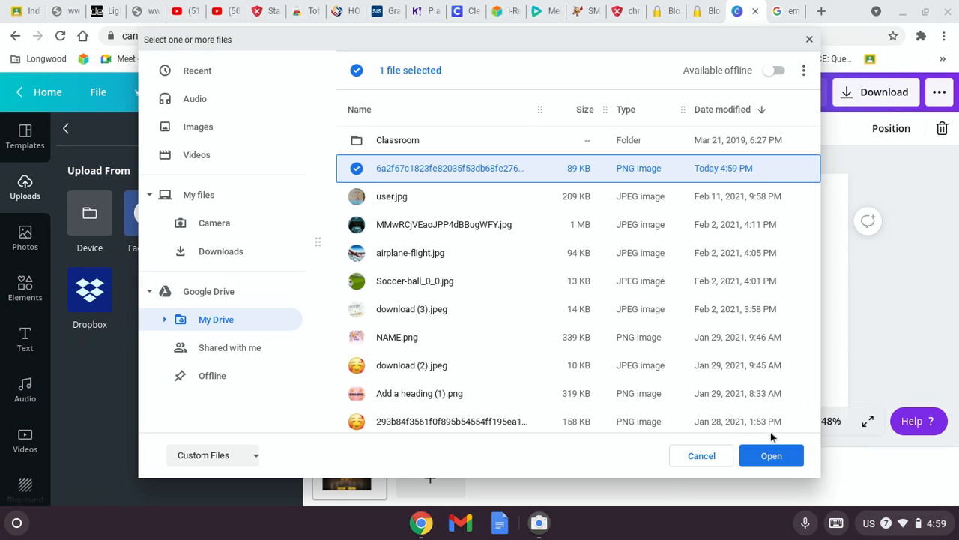
click(771, 456)
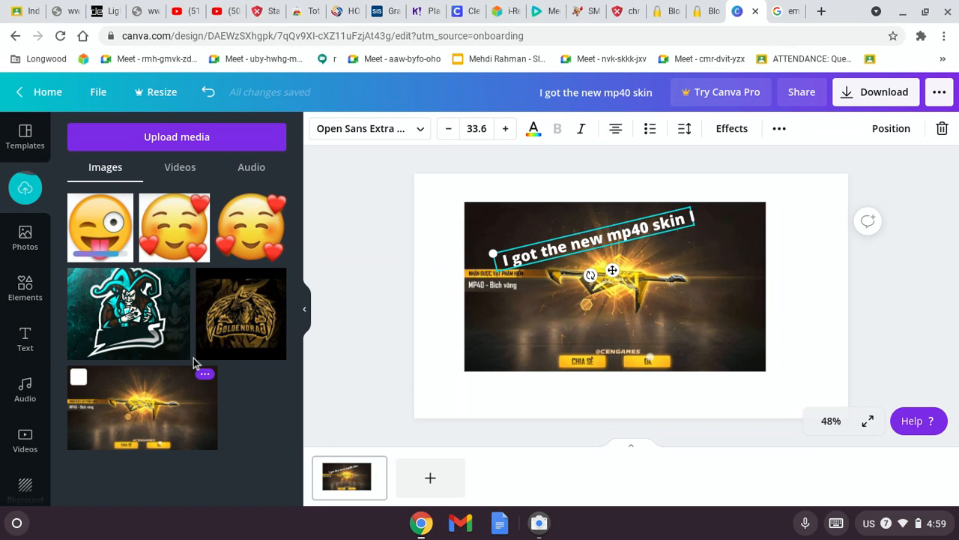
Step: Place the winking emoji on the thumbnail, shrunk and tilted in the lower left below the caption
click(99, 227)
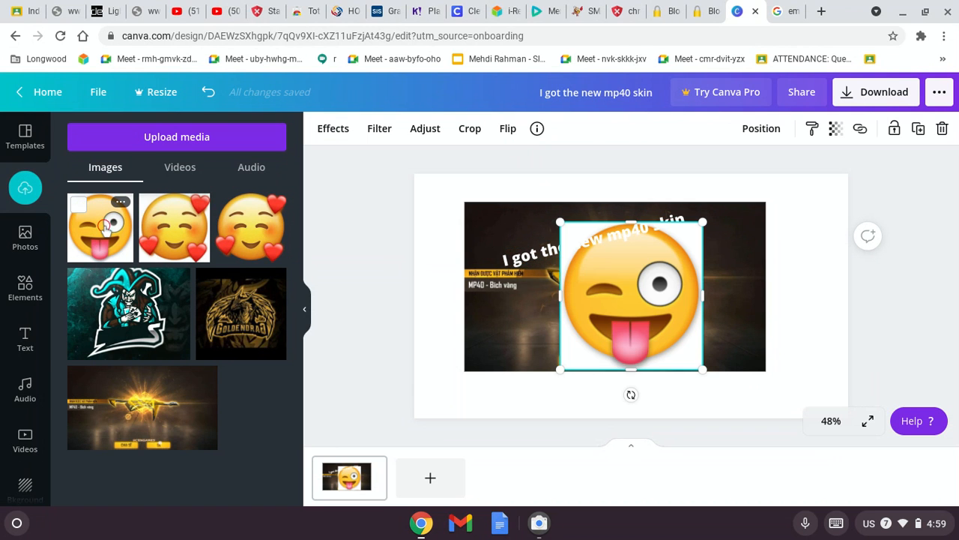
drag(703, 369, 693, 362)
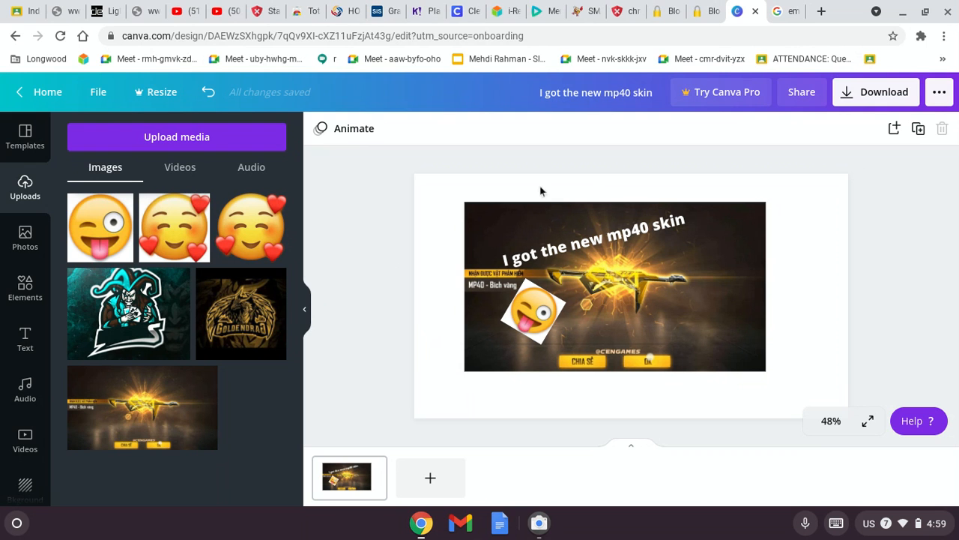
mouse_move(876, 92)
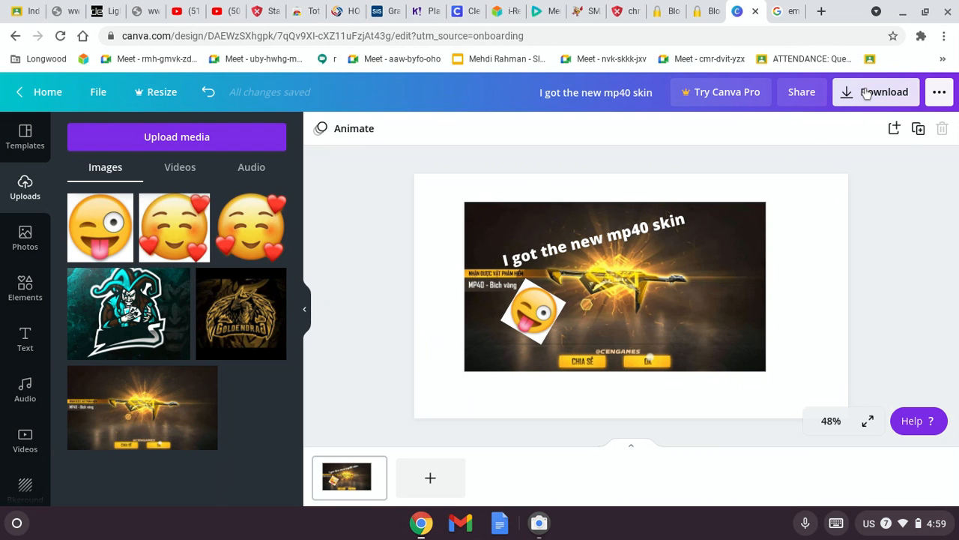
Step: Download the finished thumbnail as a PNG and dismiss the 'Refer friends' popup
click(876, 91)
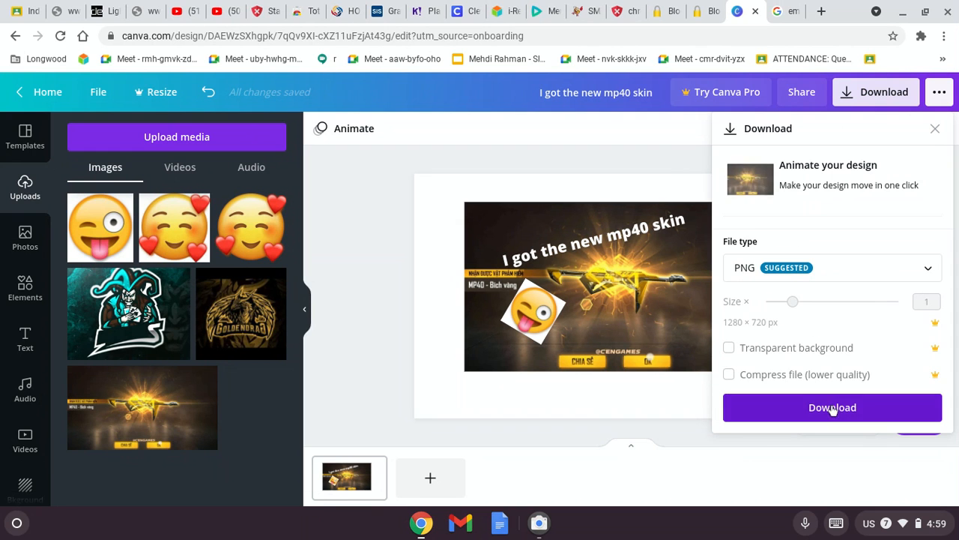
click(832, 408)
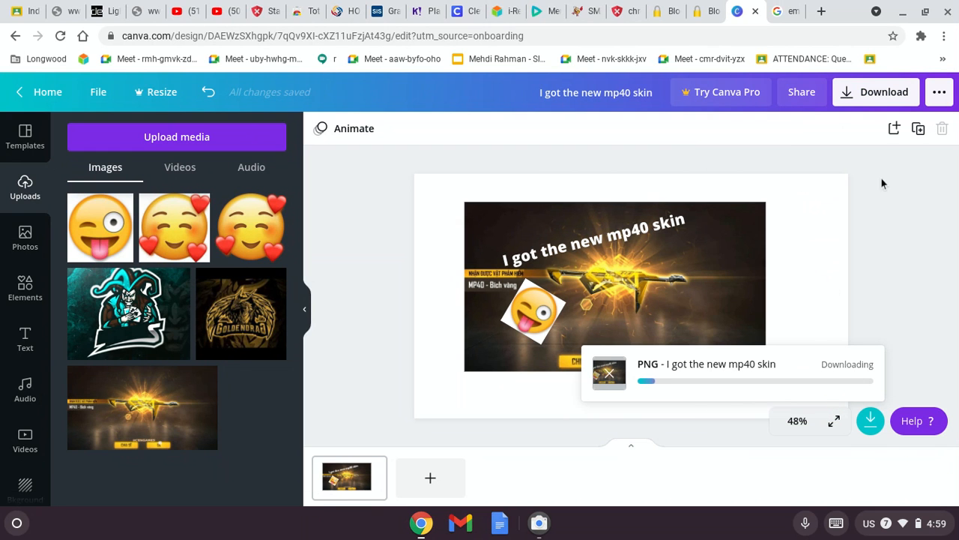
mouse_move(820, 300)
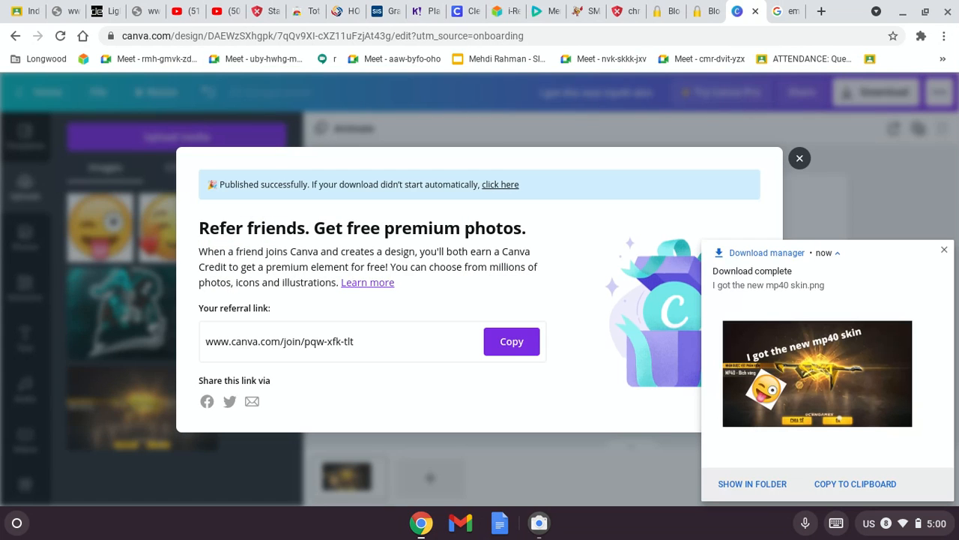
mouse_move(357, 324)
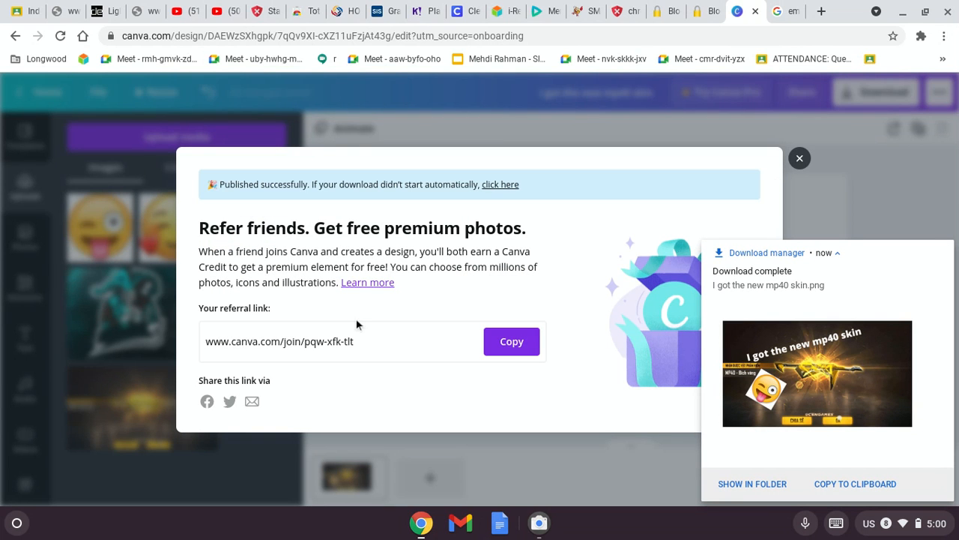
mouse_move(807, 171)
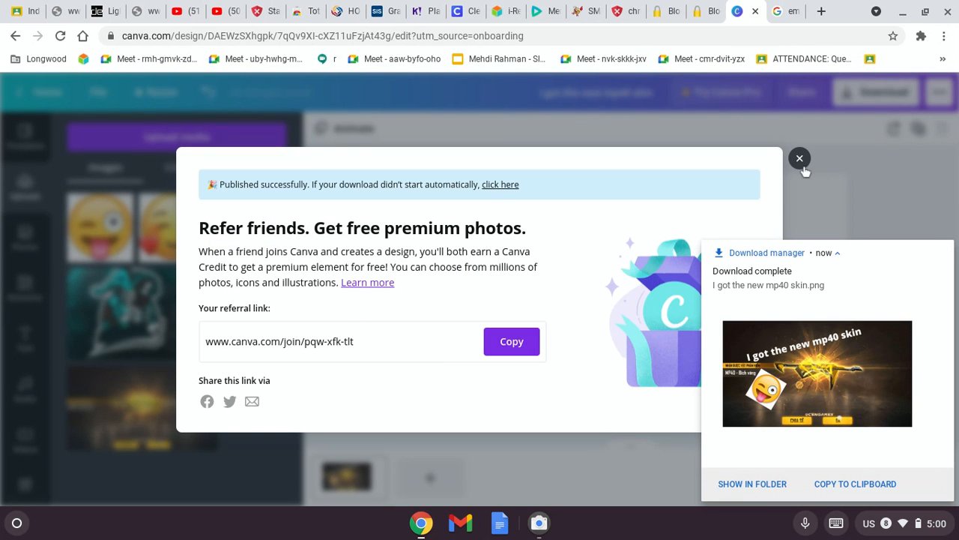
click(801, 159)
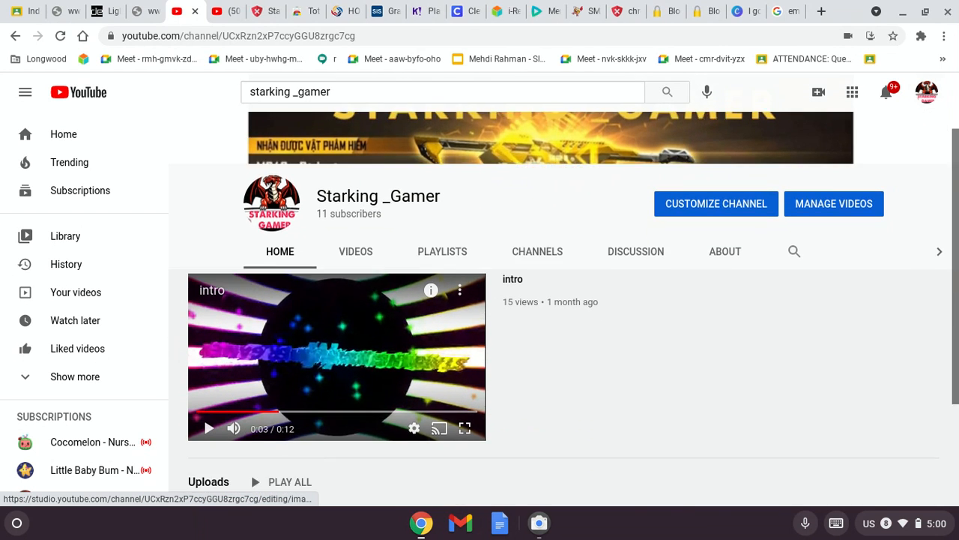
Step: From the channel page's Create menu, choose Upload video to reach the Upload videos dialog
scroll(down, 3)
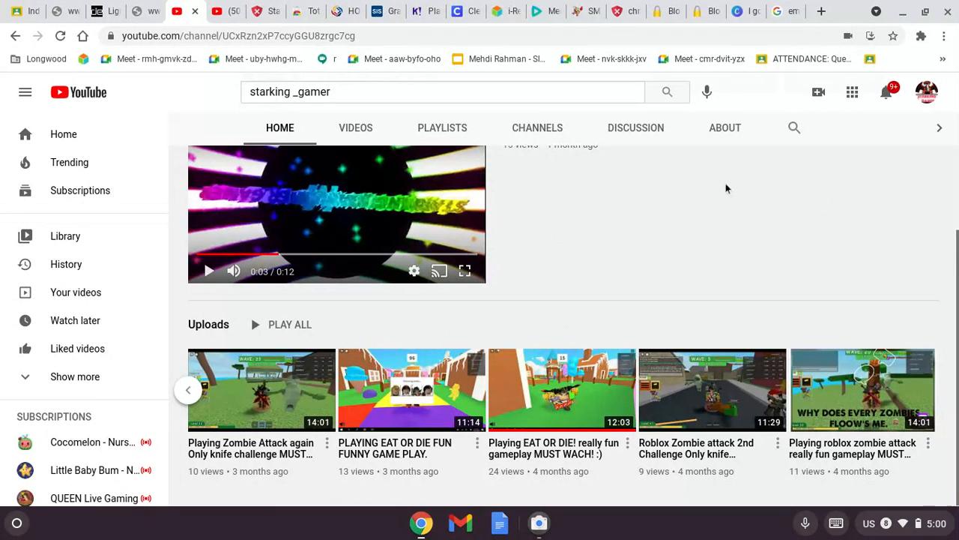
mouse_move(744, 197)
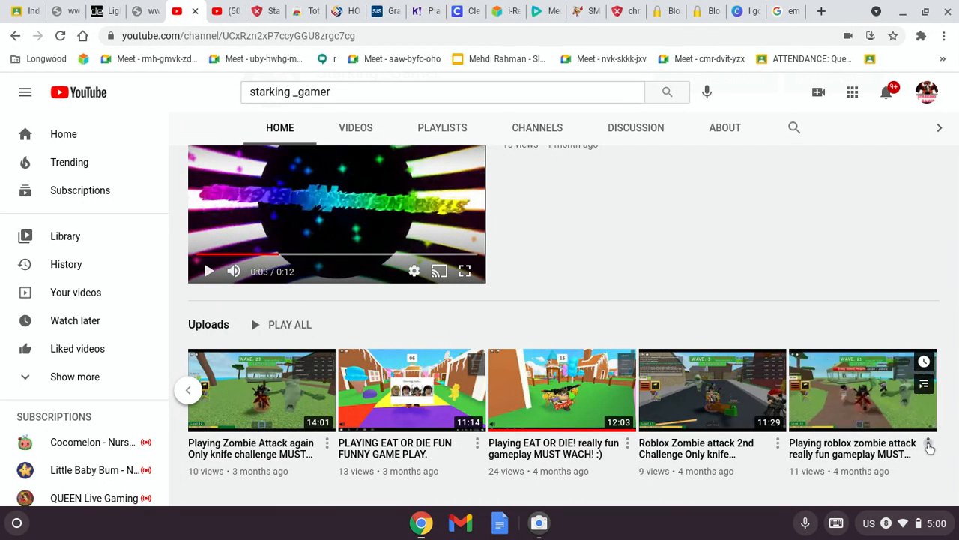
click(928, 444)
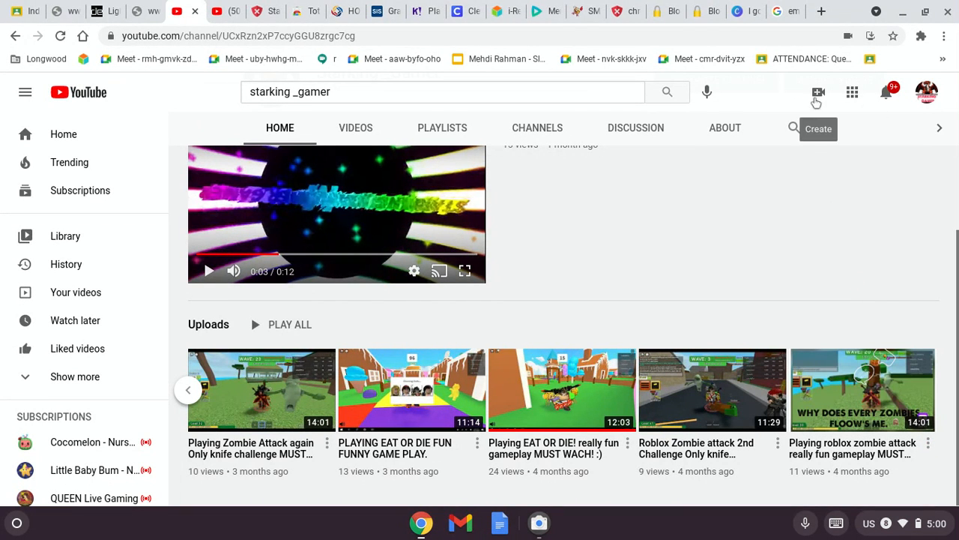
click(818, 92)
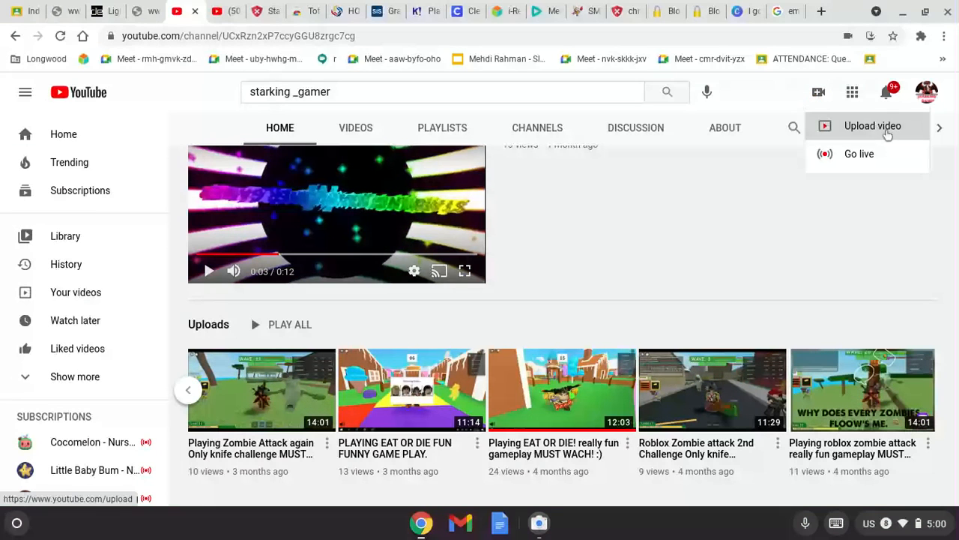
click(873, 126)
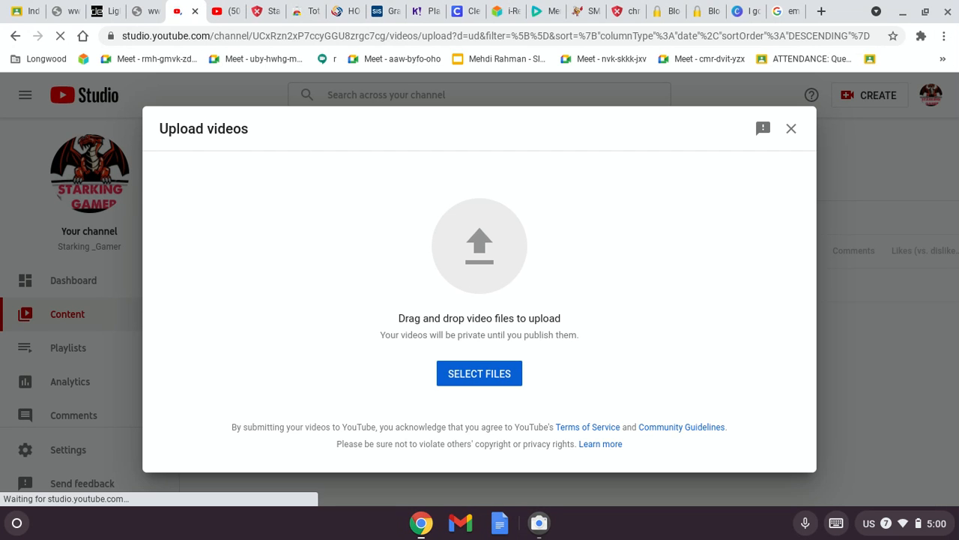
Step: Browse Camera, My Drive and Videos and upload Google Class Image Design.mov
click(480, 373)
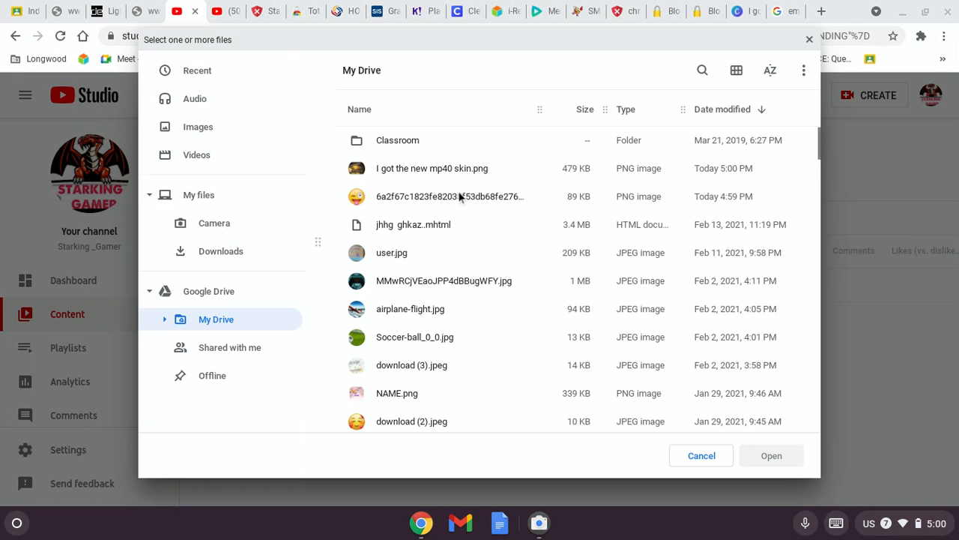
mouse_move(198, 126)
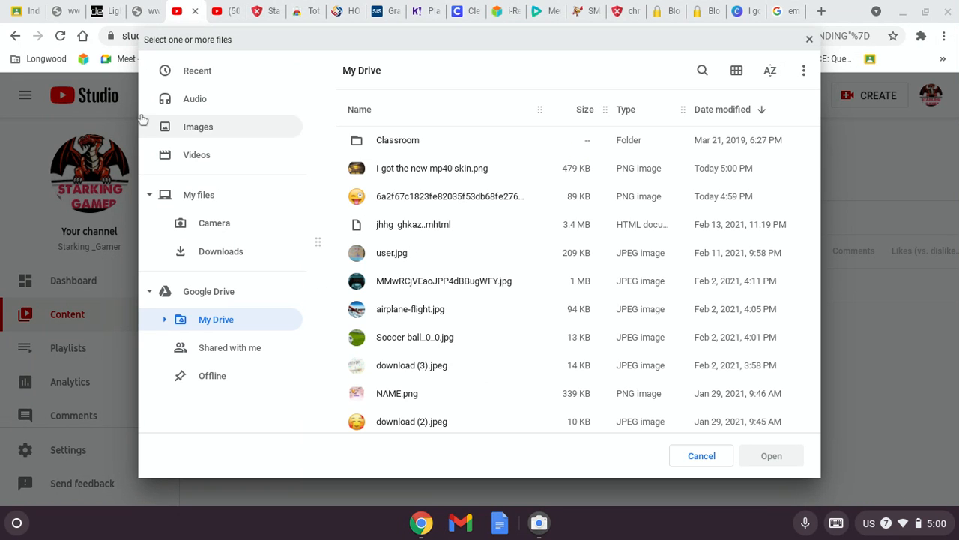
mouse_move(330, 300)
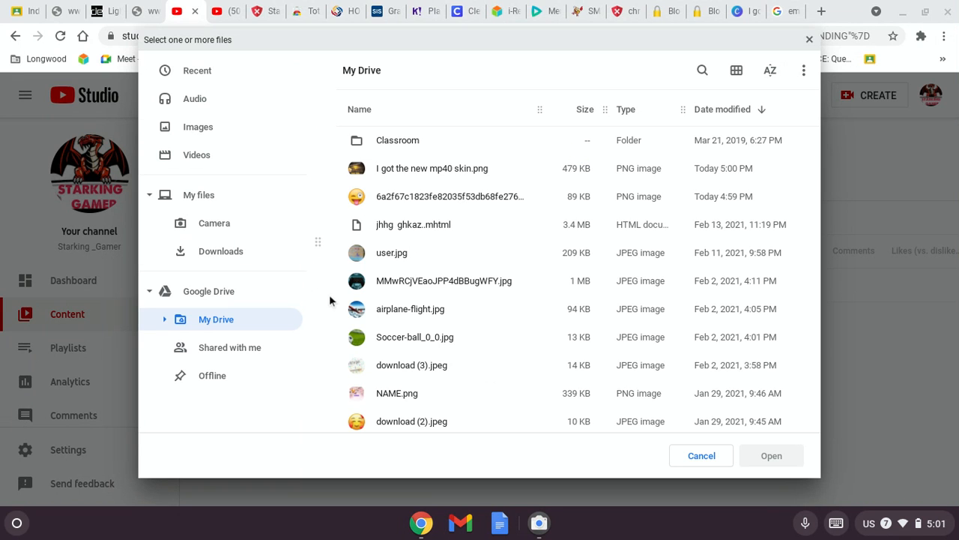
click(213, 222)
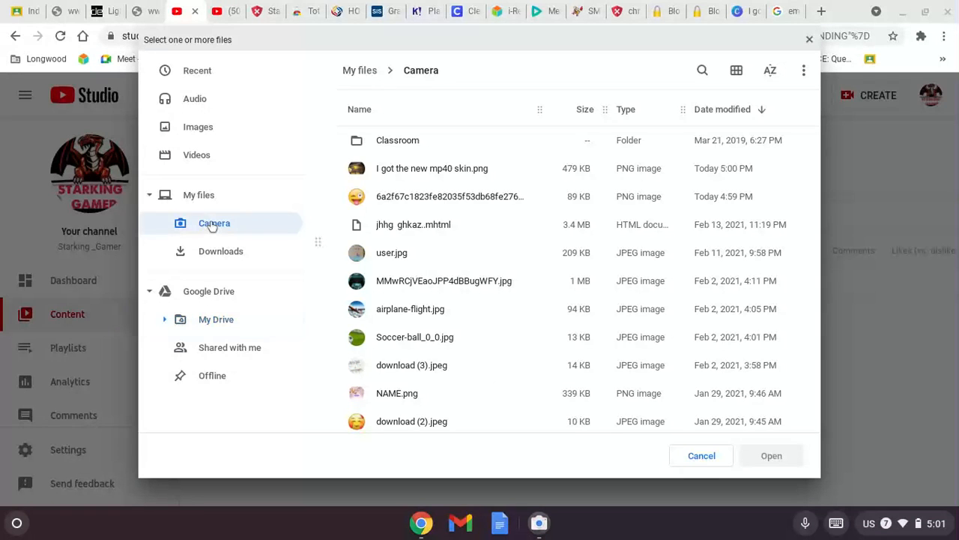
click(213, 222)
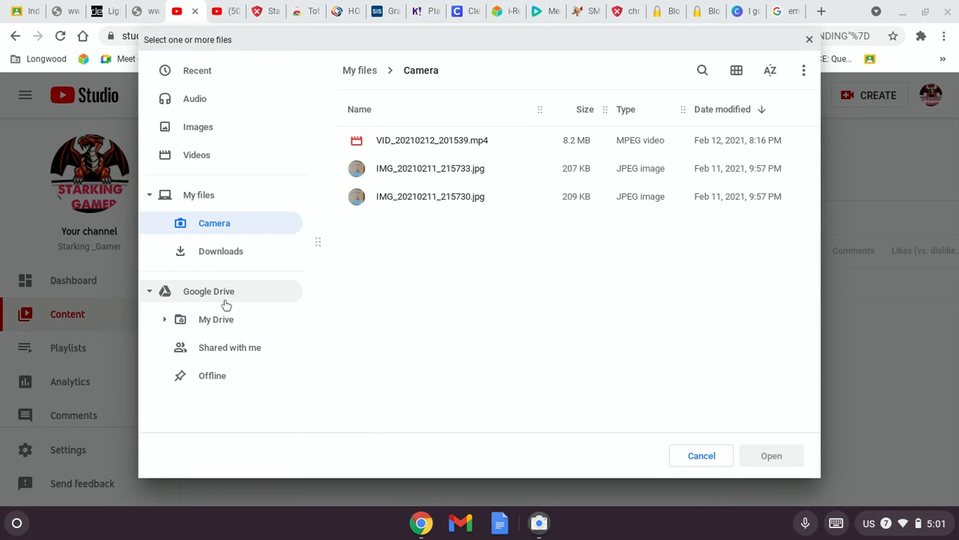
click(216, 317)
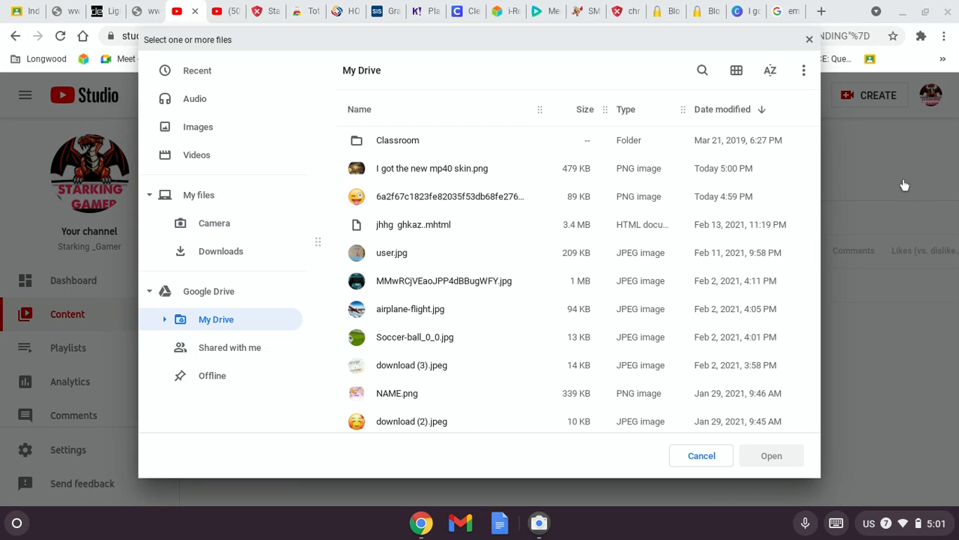
mouse_move(822, 45)
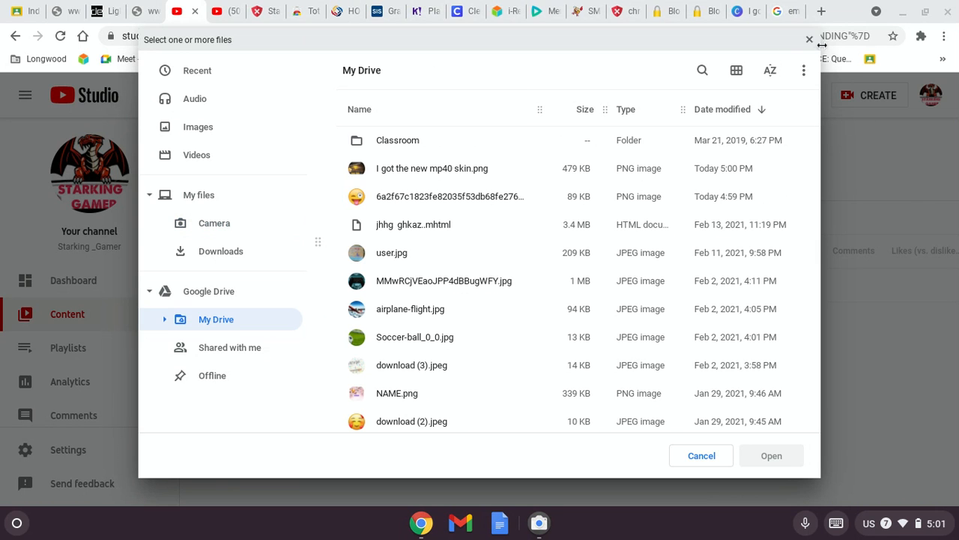
mouse_move(323, 114)
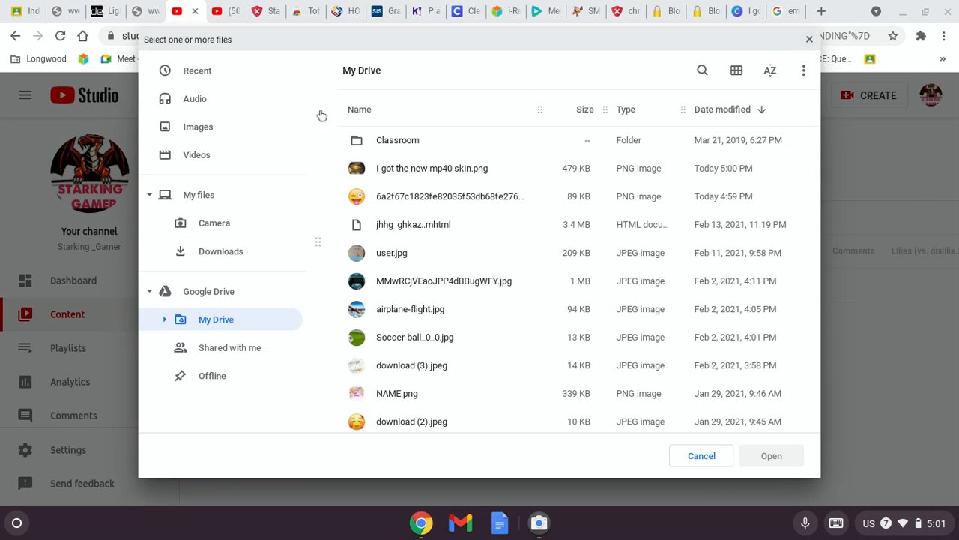
click(196, 154)
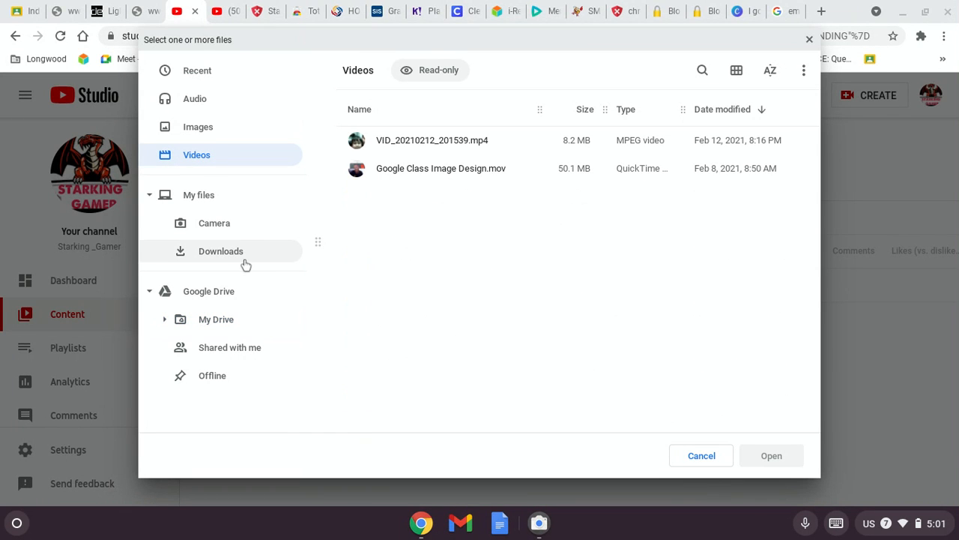
click(440, 168)
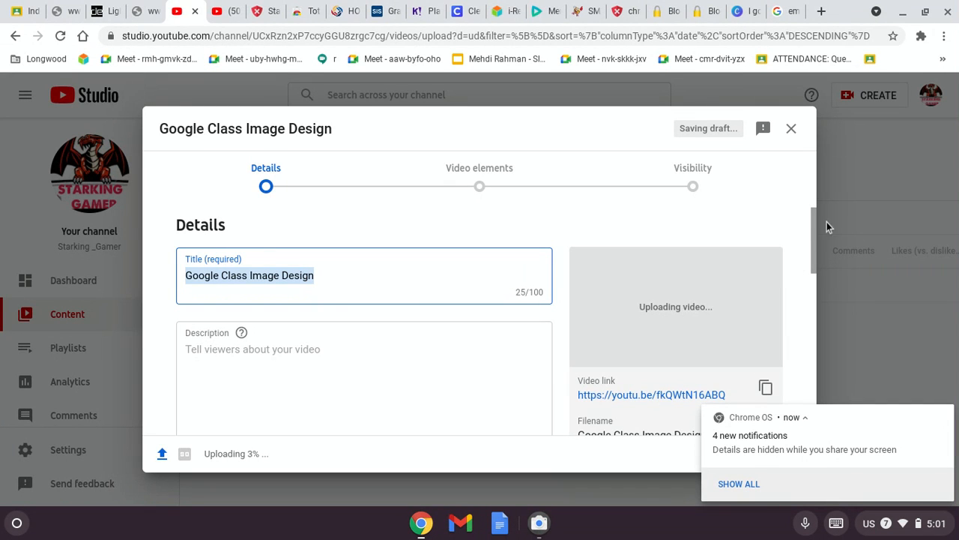
Step: Visit the Thumbnail section, then close the details form so the upload saves as a draft
scroll(down, 3)
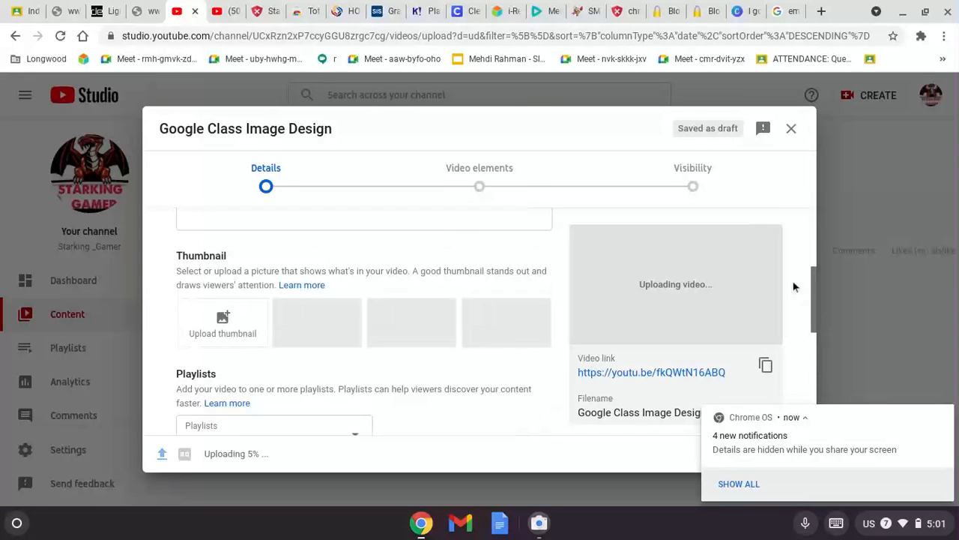
mouse_move(233, 343)
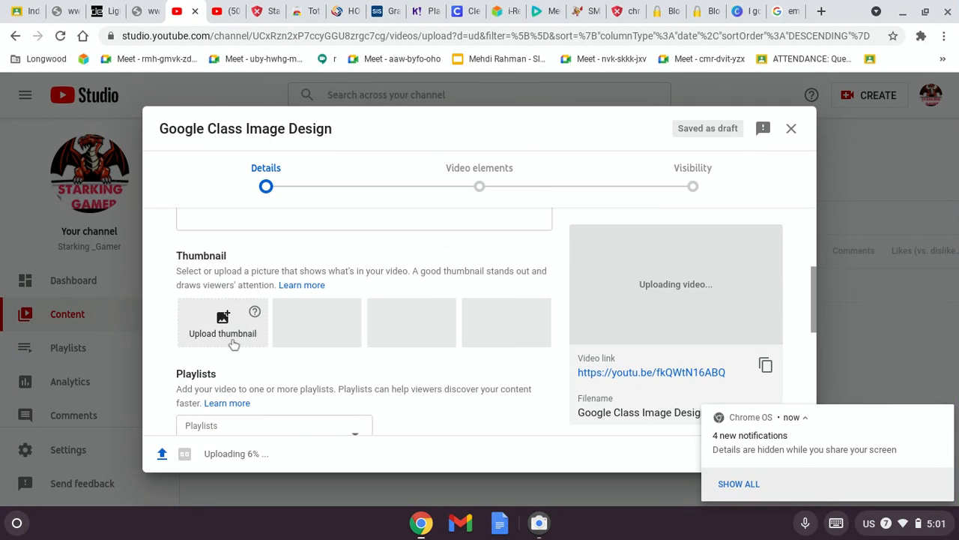
click(222, 323)
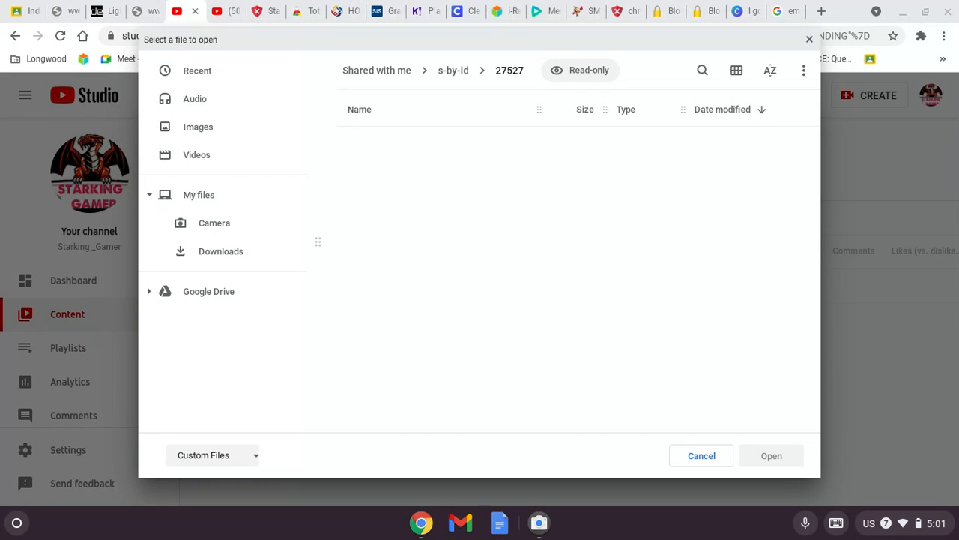
mouse_move(366, 230)
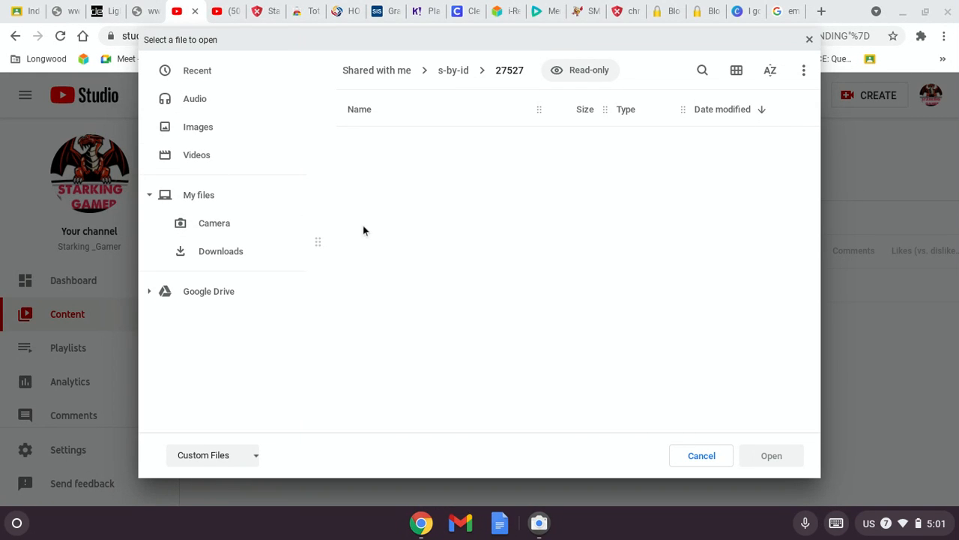
mouse_move(366, 144)
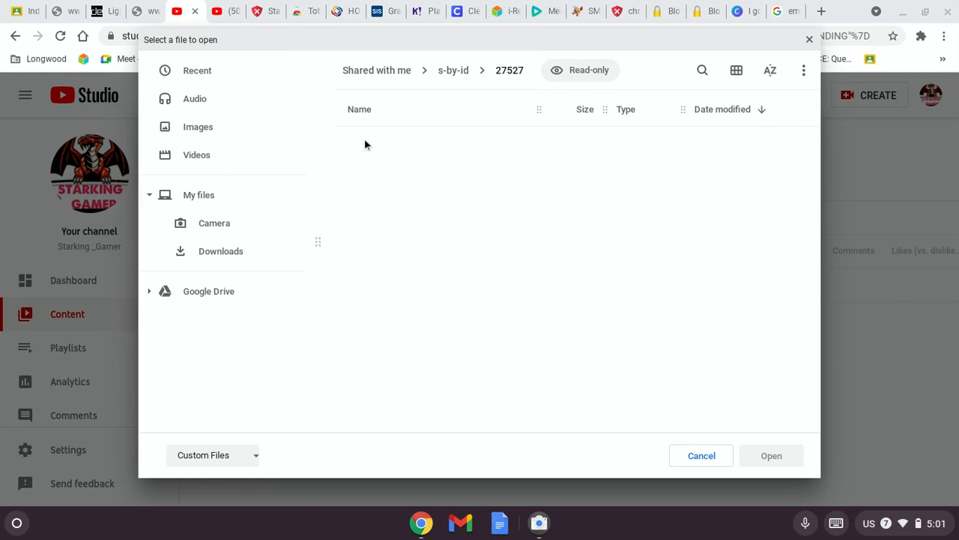
mouse_move(600, 282)
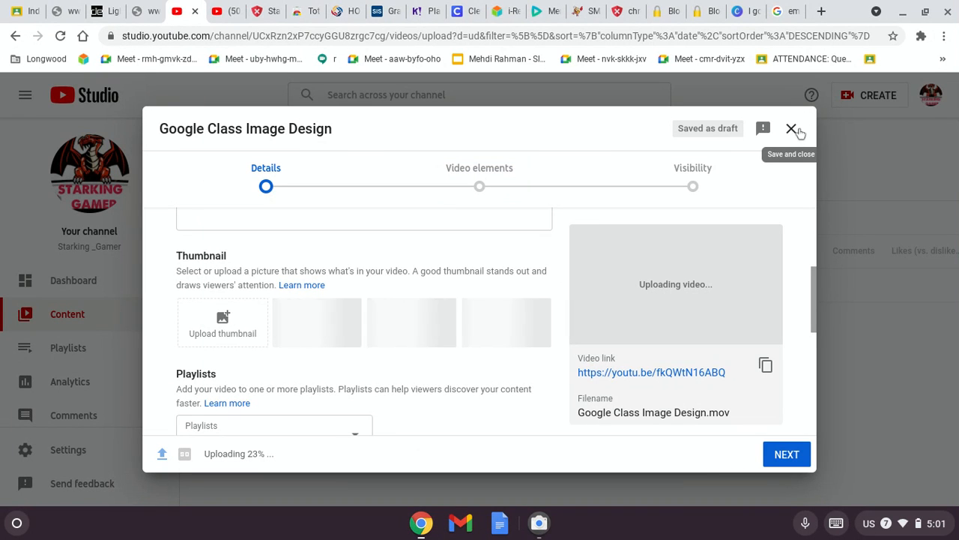
click(792, 129)
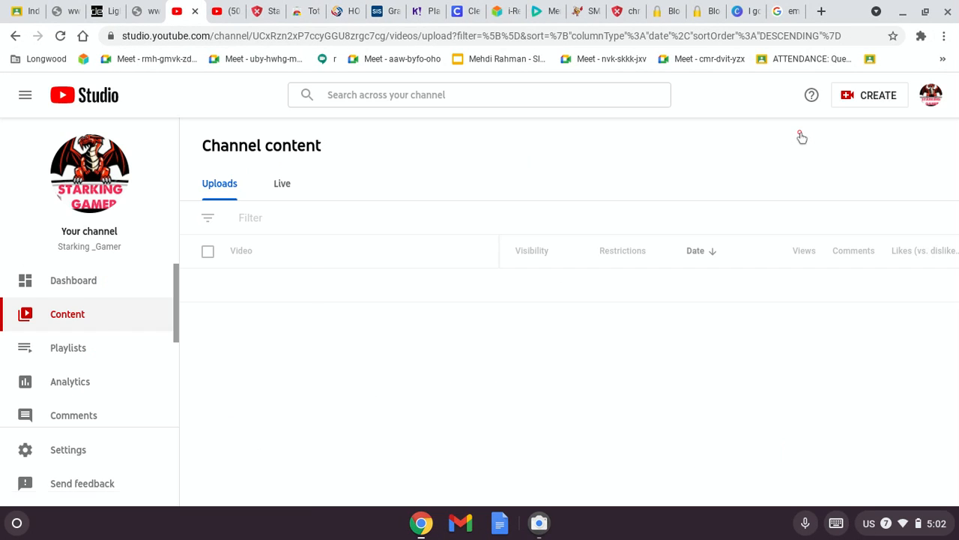
Step: Start a new Google tab and bring up the screen recorder extension's controls
click(822, 10)
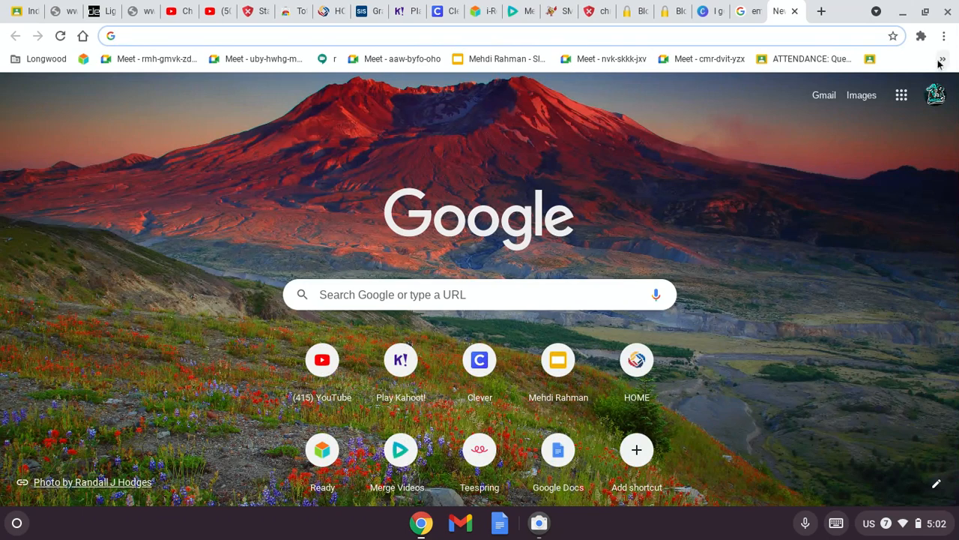
mouse_move(921, 36)
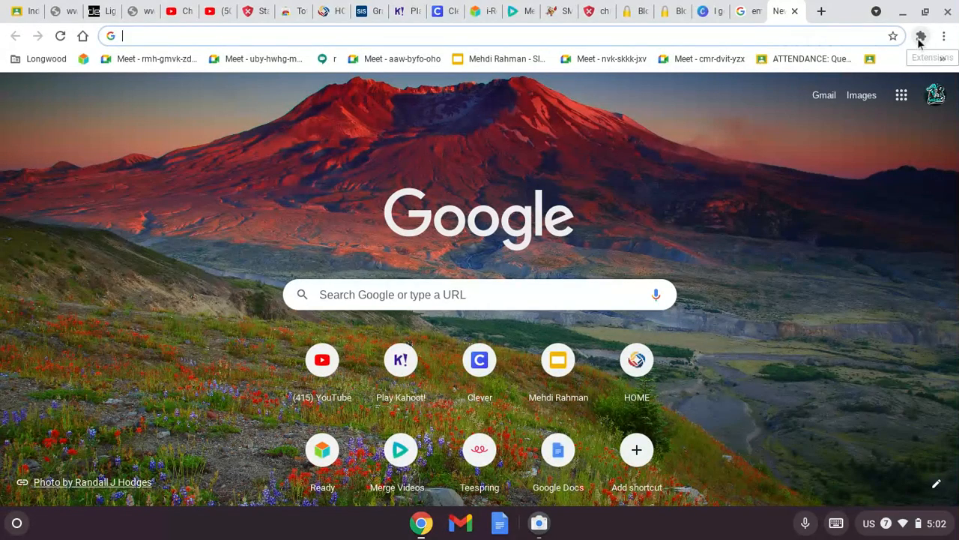
mouse_move(921, 36)
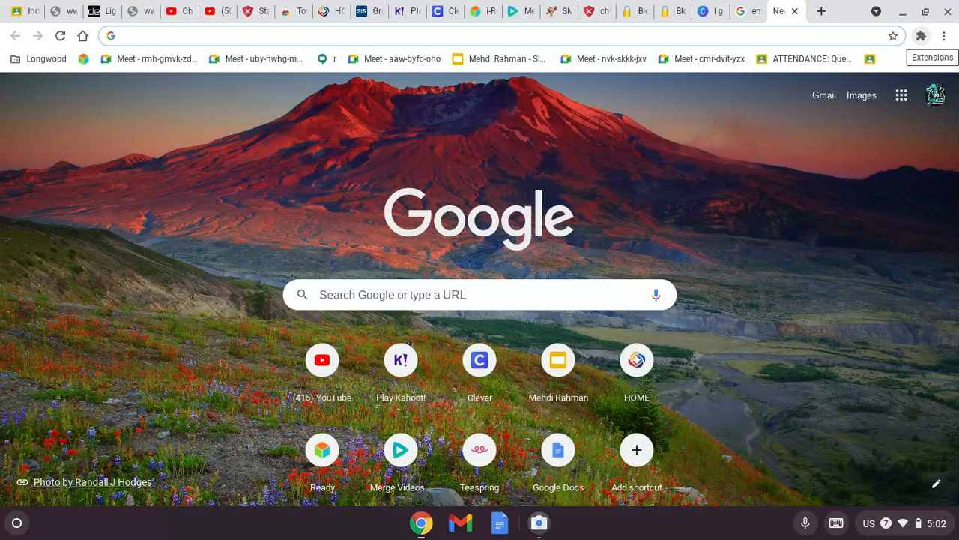
click(921, 36)
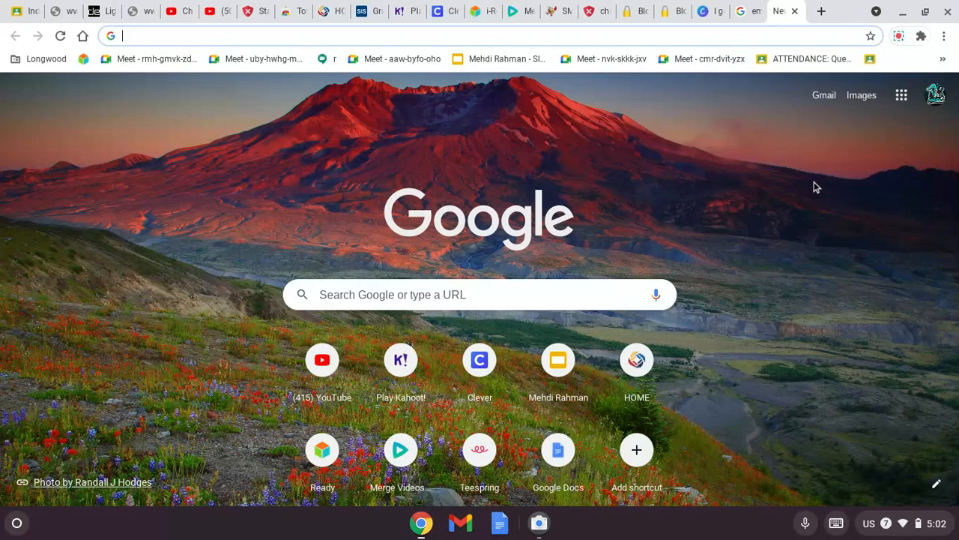
click(899, 36)
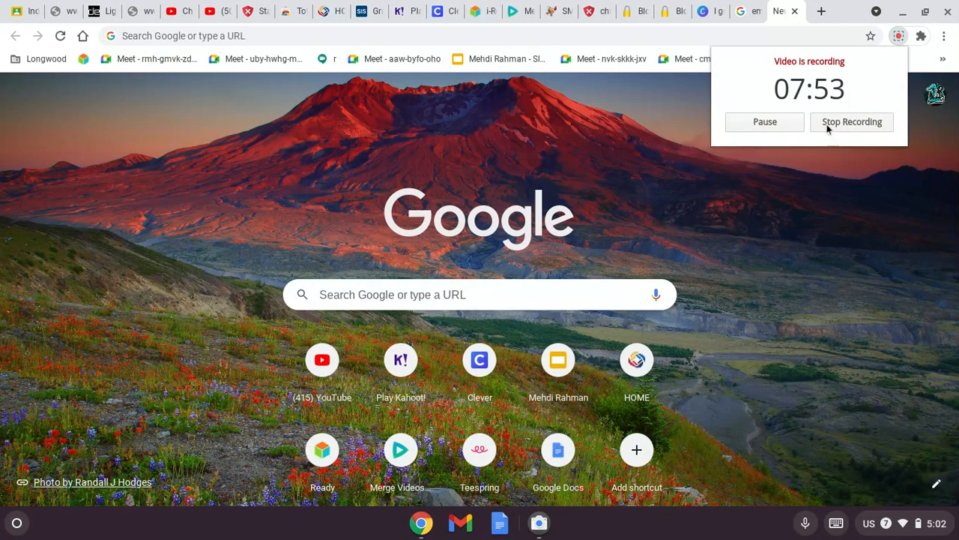